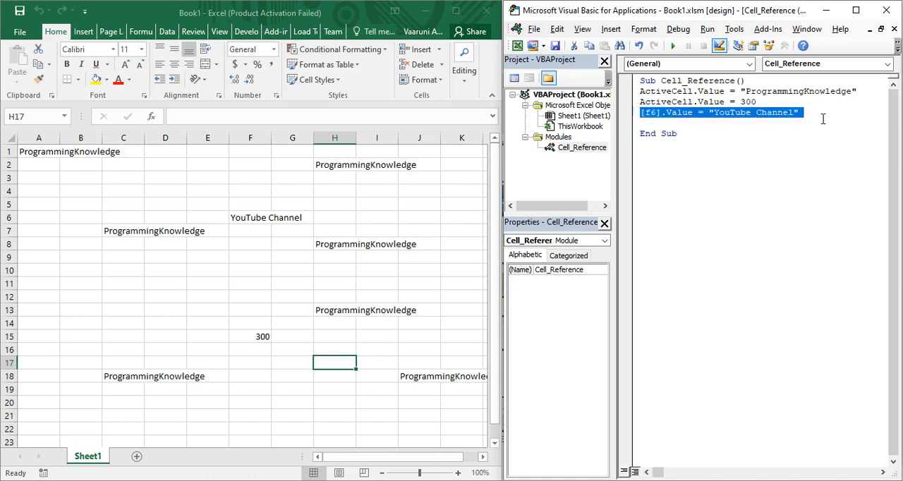
# Insert blank lines above and below the [f6].Value = "YouTube Channel" statement
pyautogui.click(698, 124)
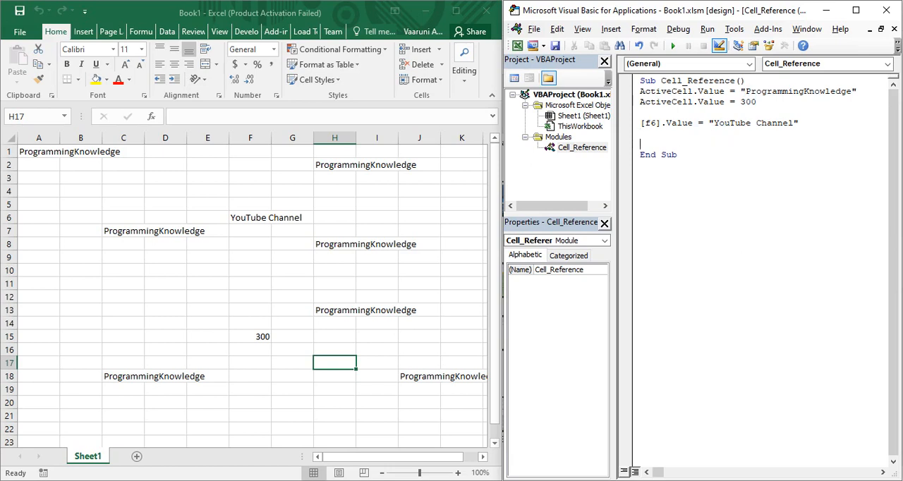
pyautogui.click(641, 134)
pyautogui.write('[')
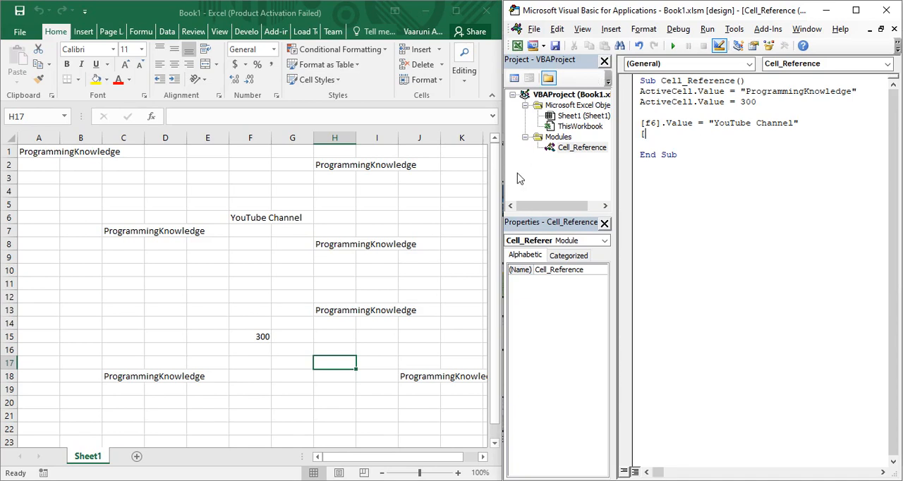
pyautogui.moveTo(169, 203)
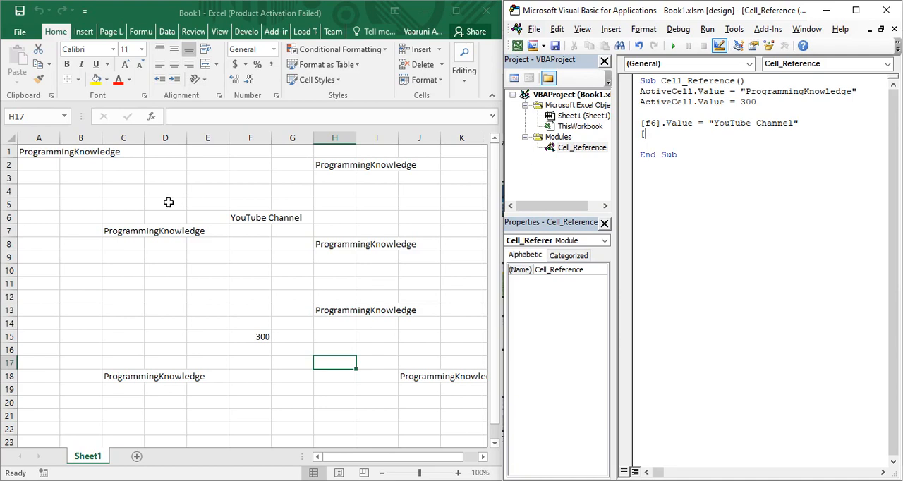
# Select A4:E4 on the sheet and dismiss the missing-bracket compile error
pyautogui.click(39, 190)
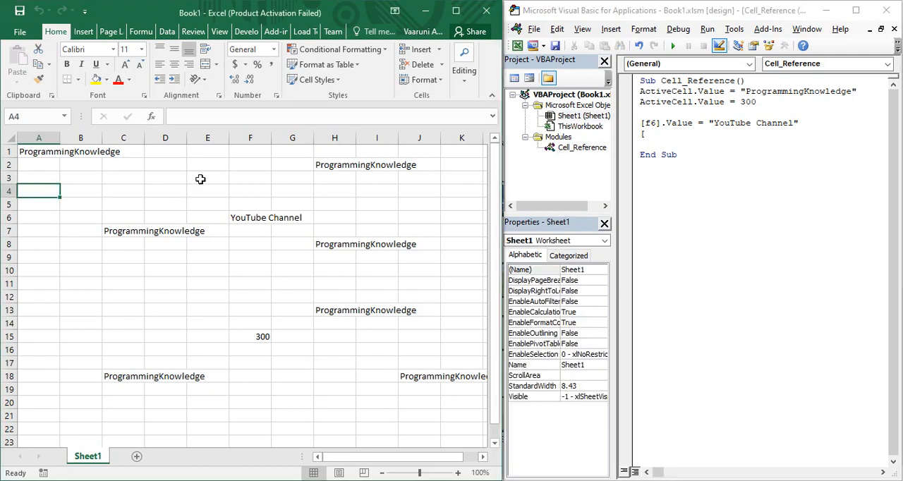
pyautogui.click(207, 190)
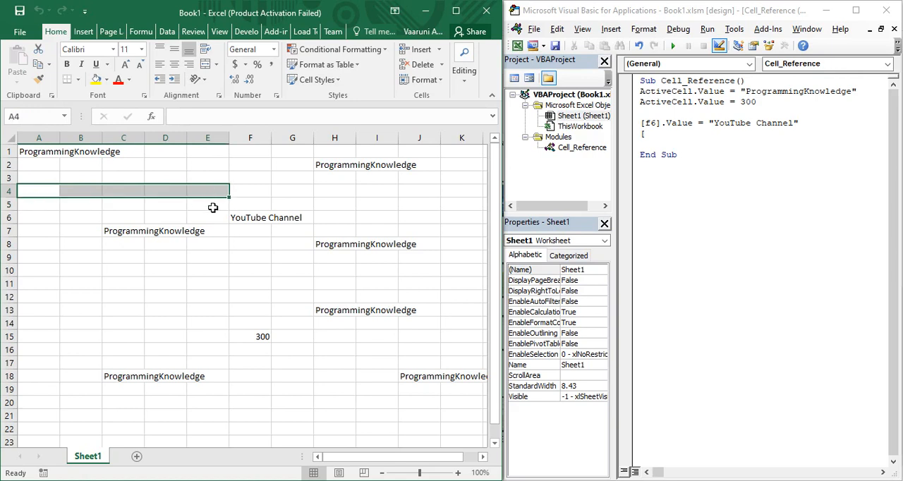
pyautogui.moveTo(302, 211)
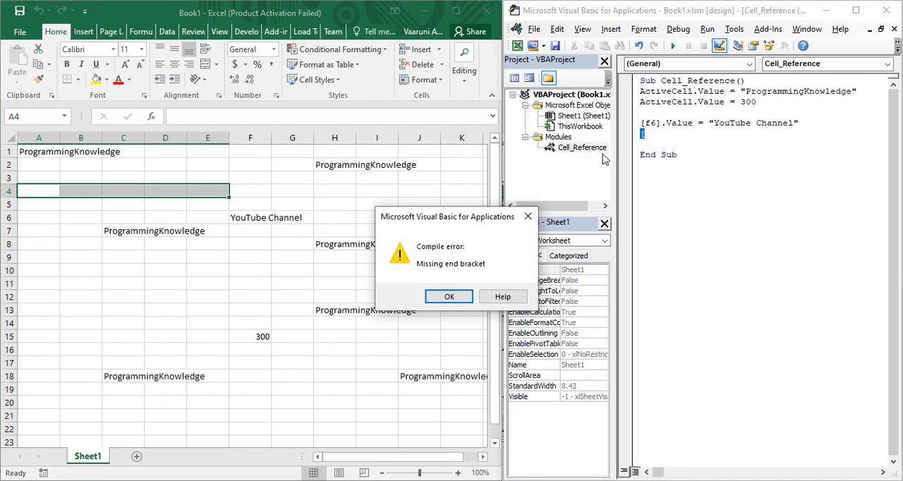
pyautogui.click(449, 296)
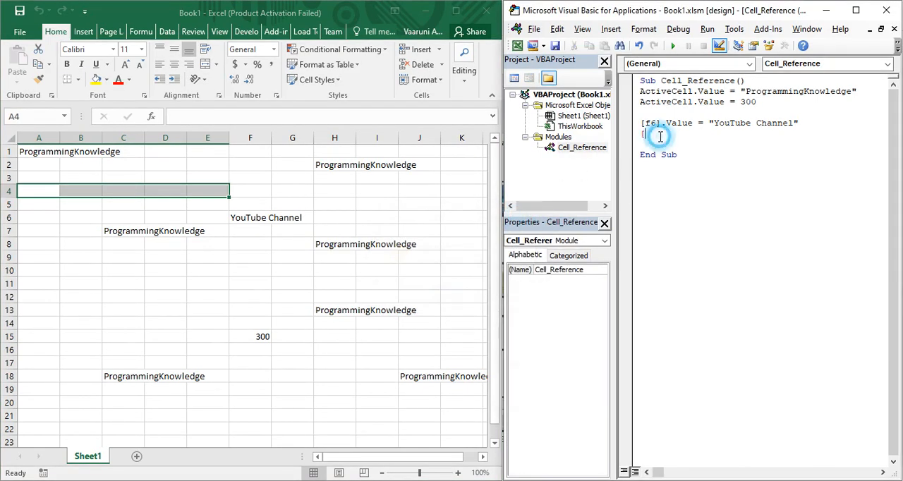
# Write the statement [a4:e4].Value = "Test" on the blank code line
pyautogui.write('[a')
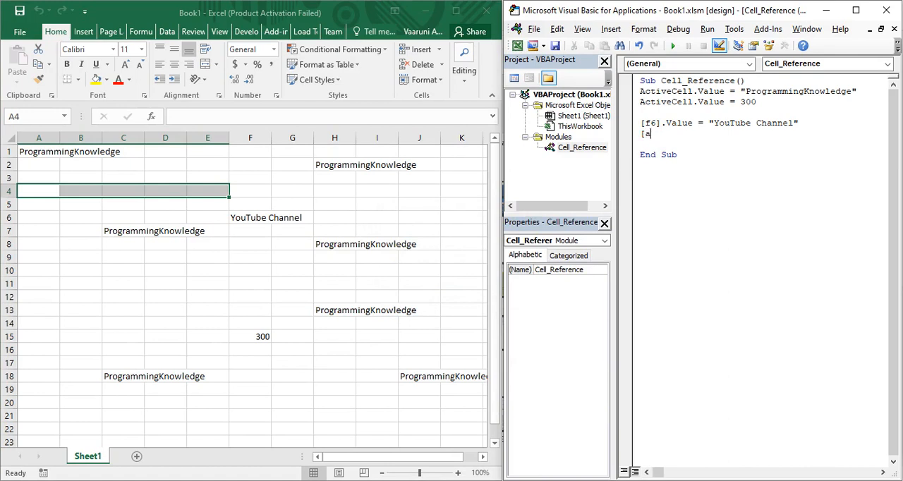
pyautogui.write('4:')
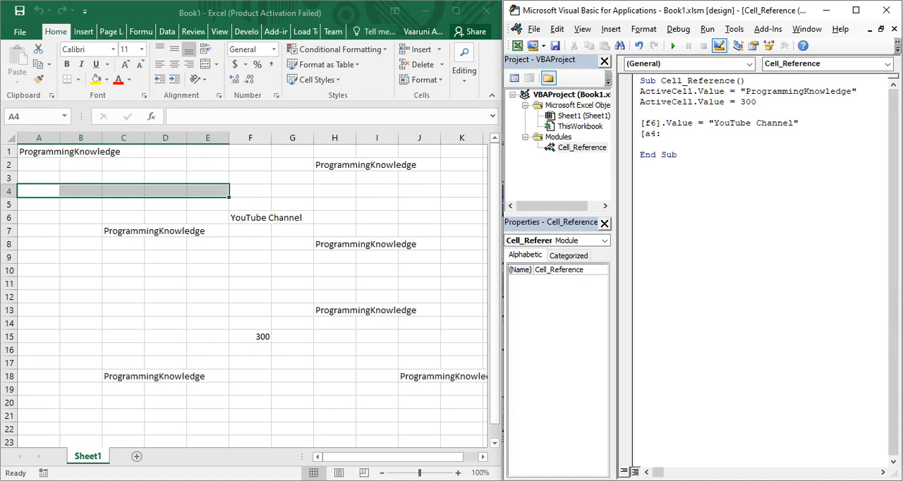
pyautogui.write('e4]')
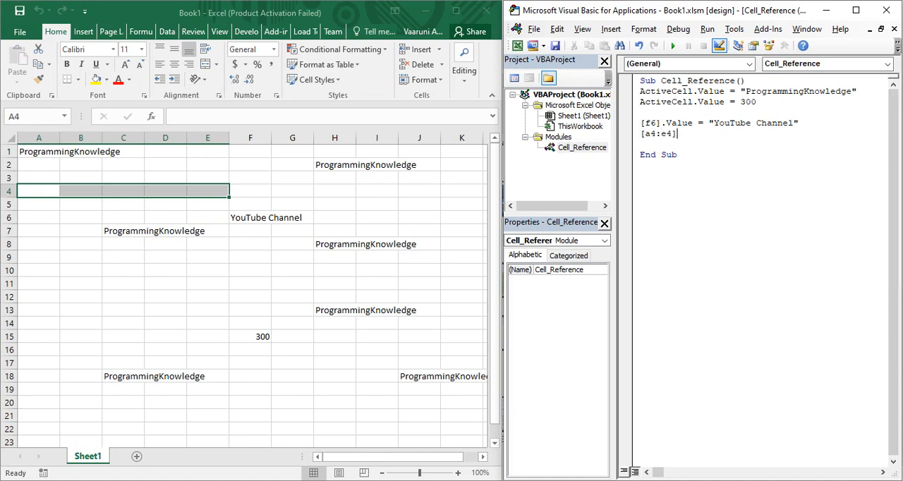
pyautogui.write('.')
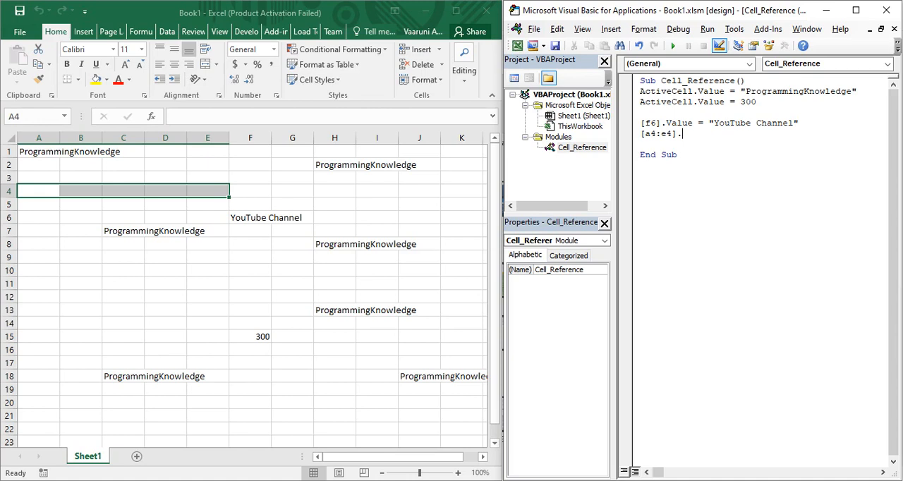
pyautogui.write('Valu')
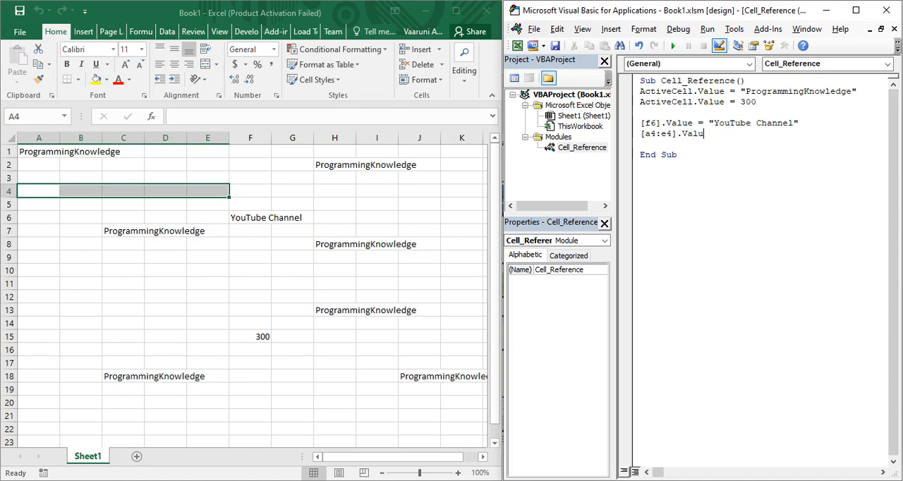
pyautogui.write('e =')
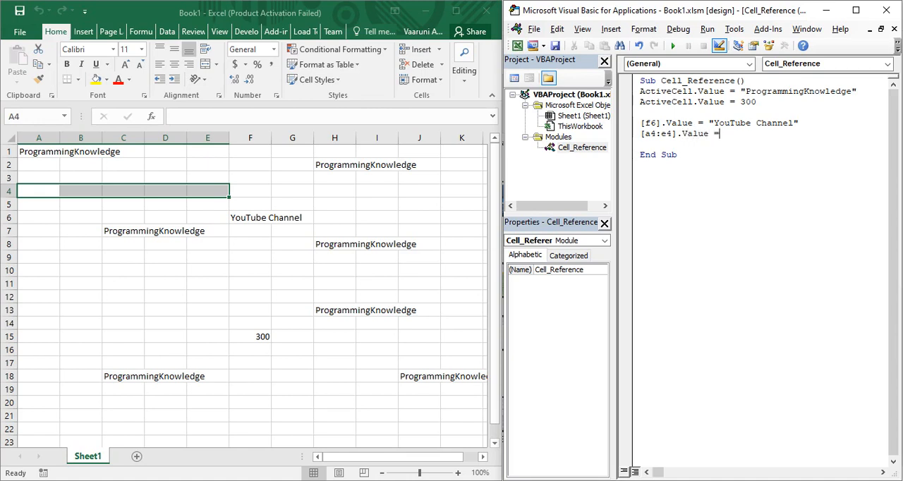
pyautogui.write('"')
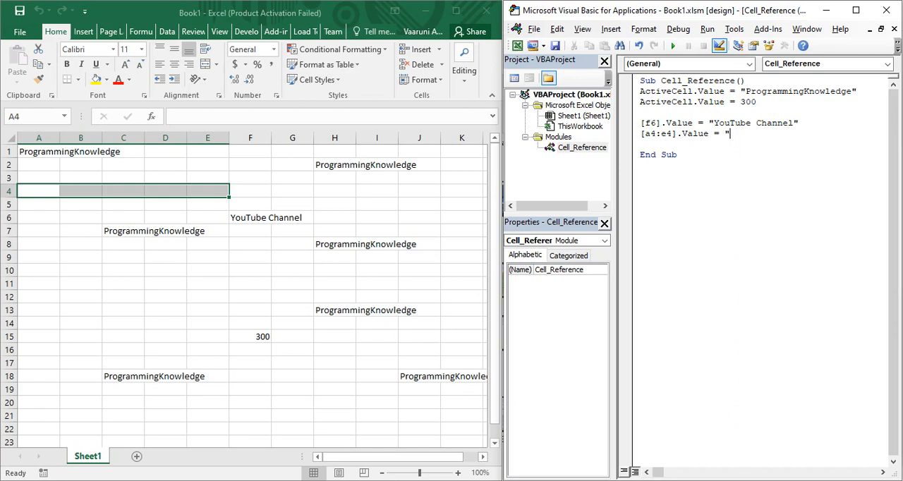
pyautogui.write('Test')
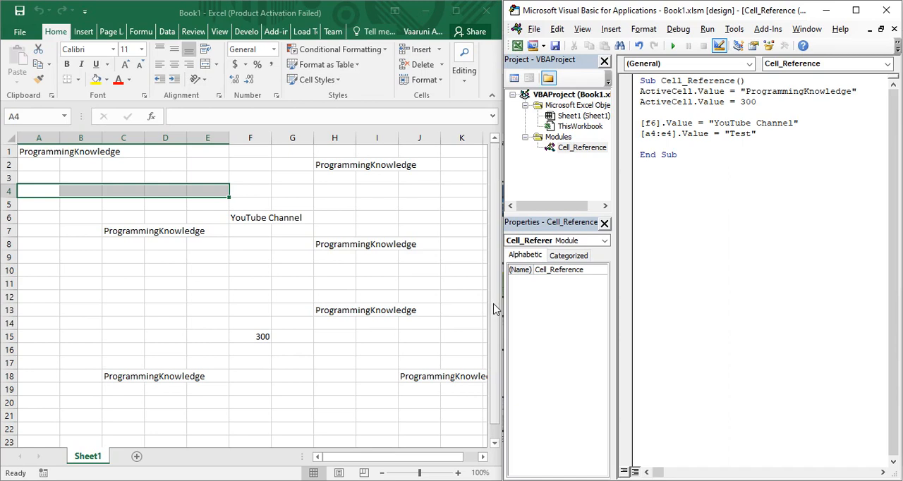
# Delete the two ActiveCell lines and attempt a run, dismissing the macros-disabled warning
pyautogui.click(583, 116)
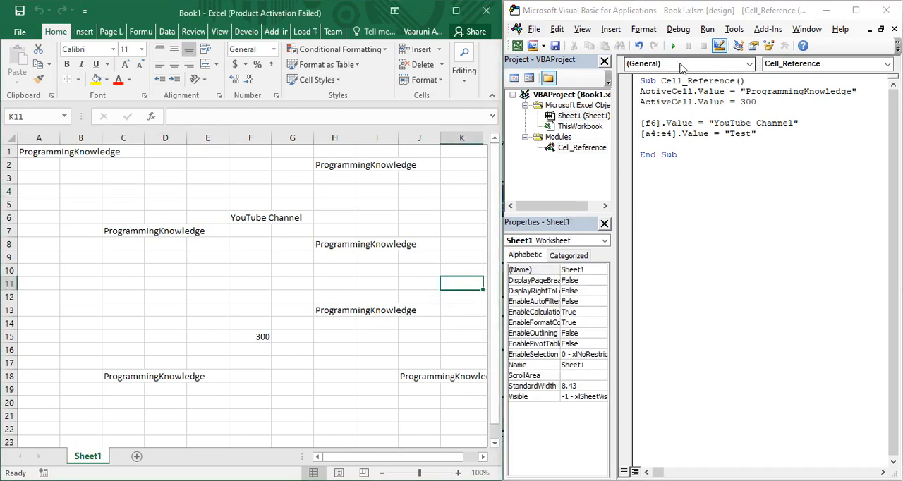
pyautogui.moveTo(802, 155)
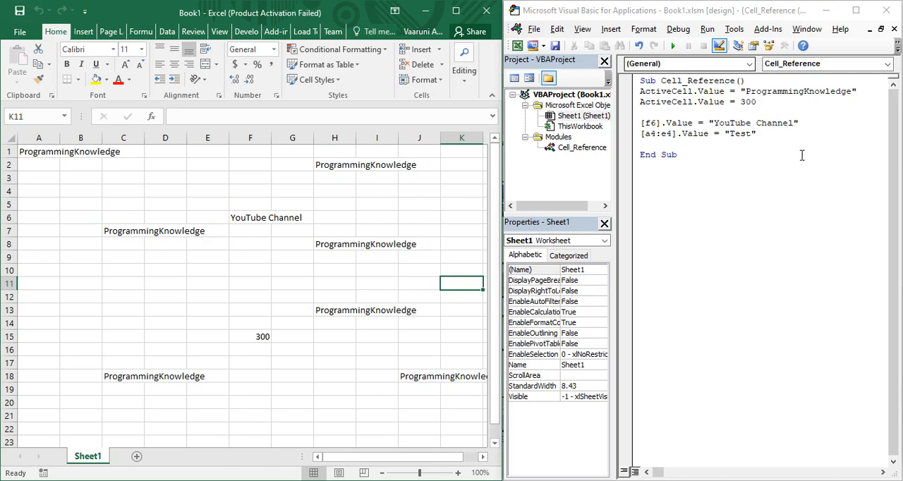
pyautogui.moveTo(642, 91); pyautogui.dragTo(756, 102)
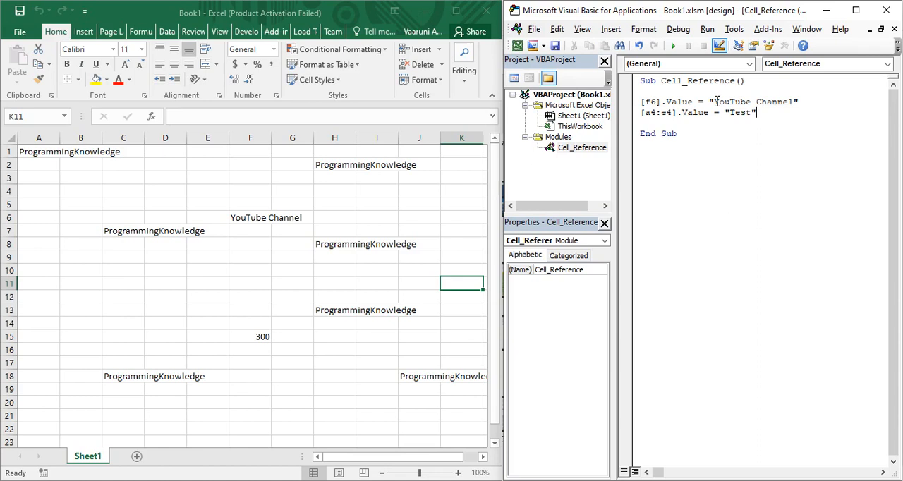
pyautogui.click(672, 45)
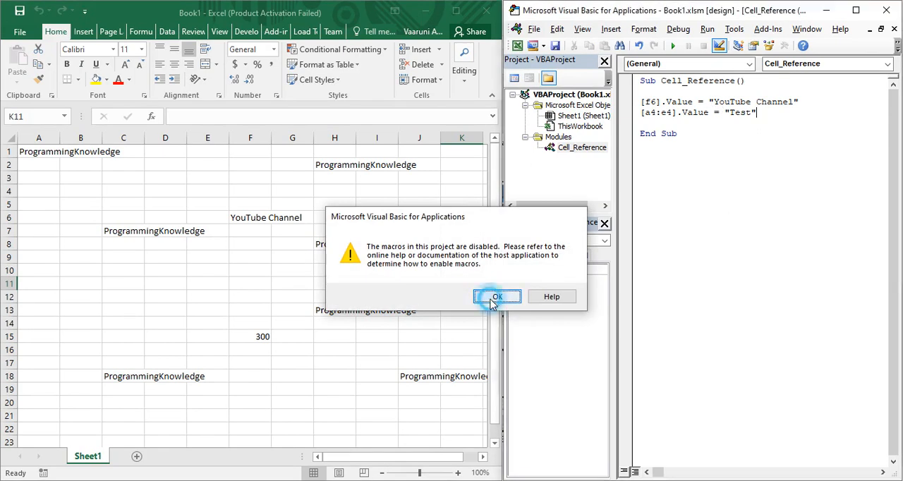
pyautogui.click(497, 297)
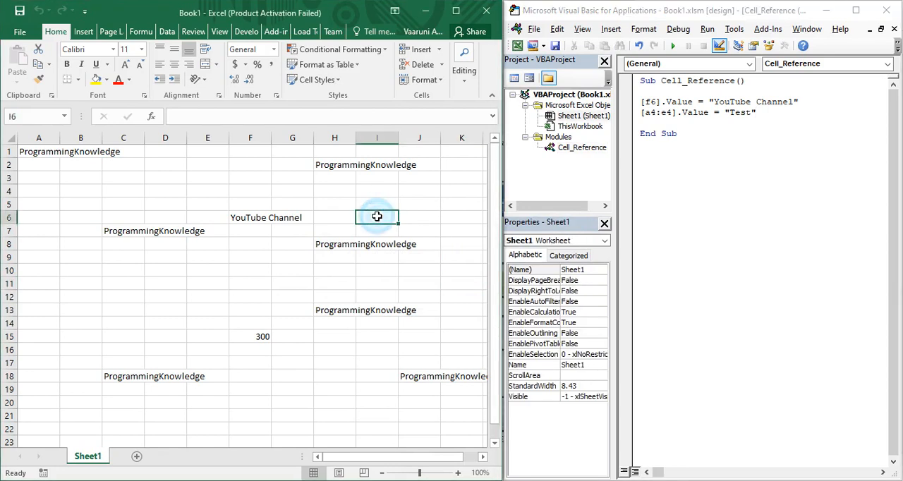
pyautogui.moveTo(265, 45)
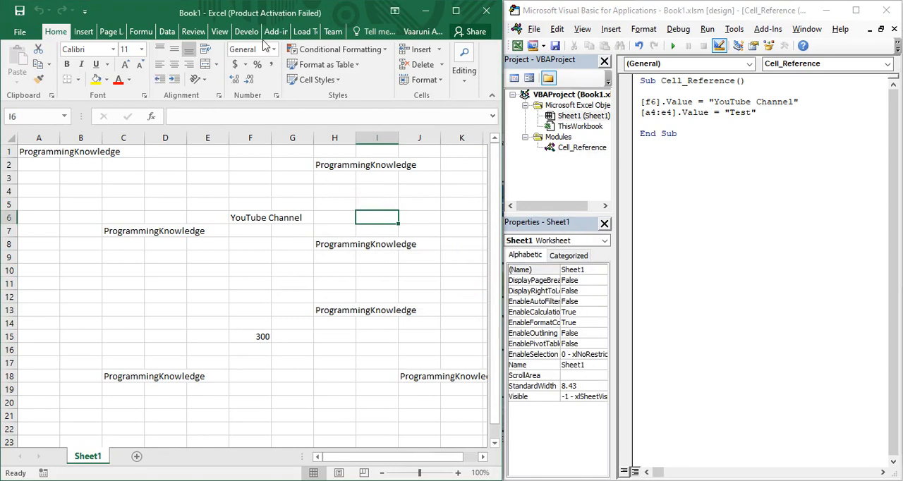
# Run Cell_Reference from the Developer Macros list, dismiss the security warning, and go to File
pyautogui.click(245, 31)
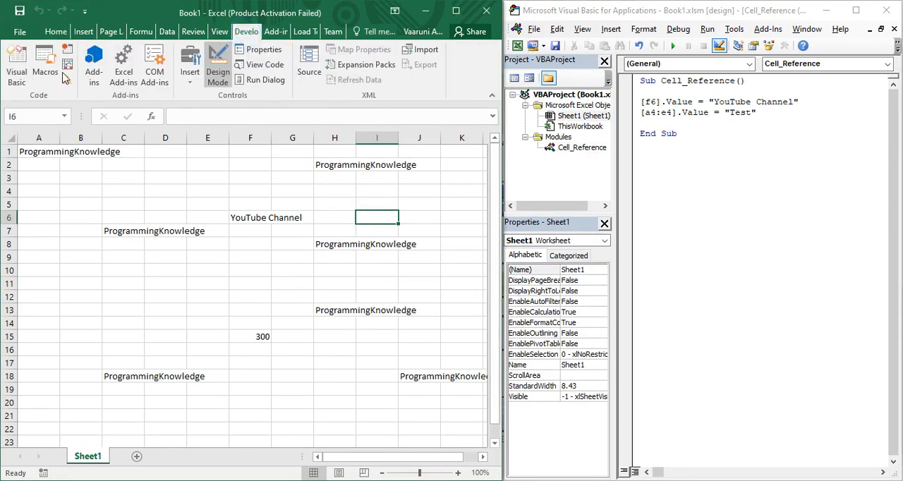
pyautogui.click(46, 63)
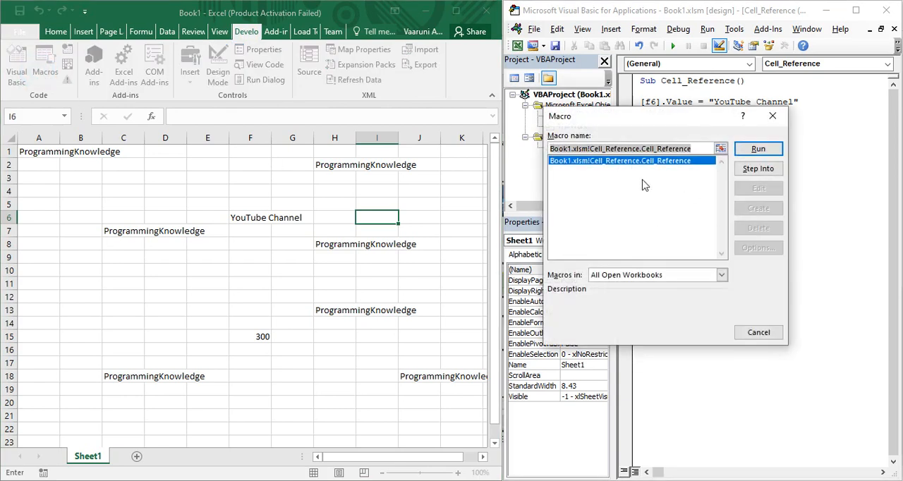
pyautogui.click(758, 148)
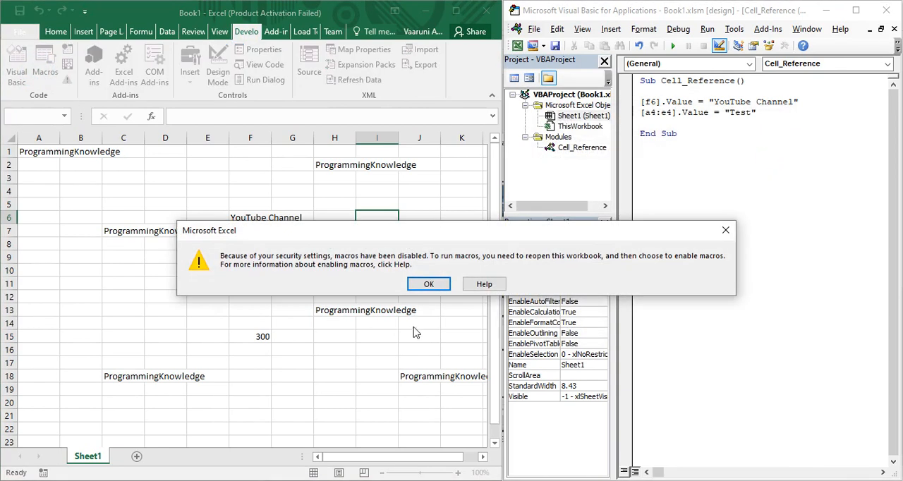
pyautogui.moveTo(429, 284)
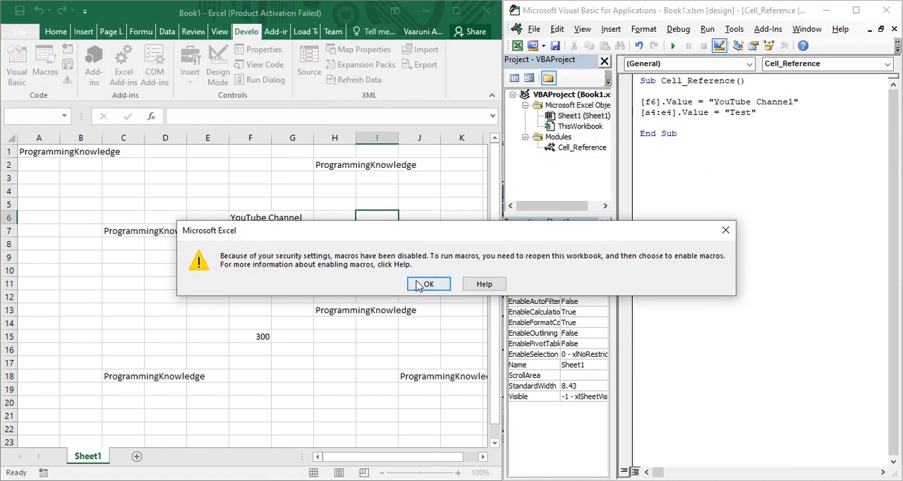
pyautogui.click(427, 284)
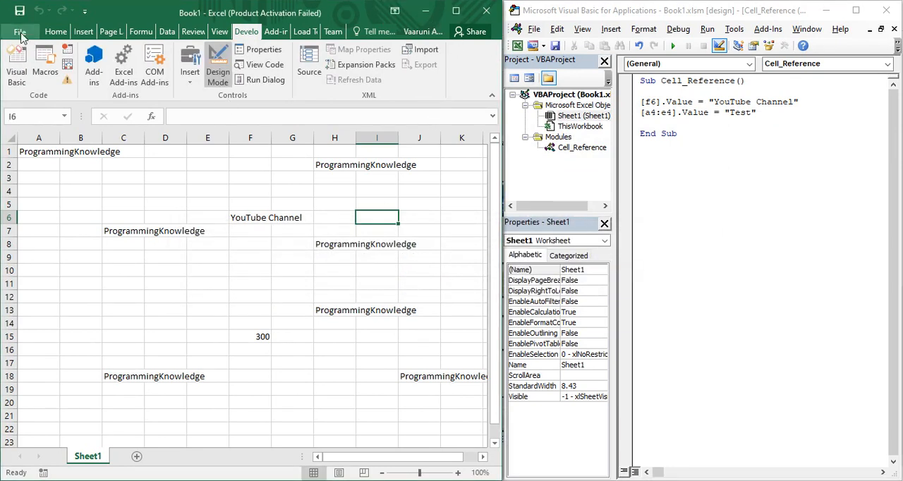
pyautogui.click(19, 32)
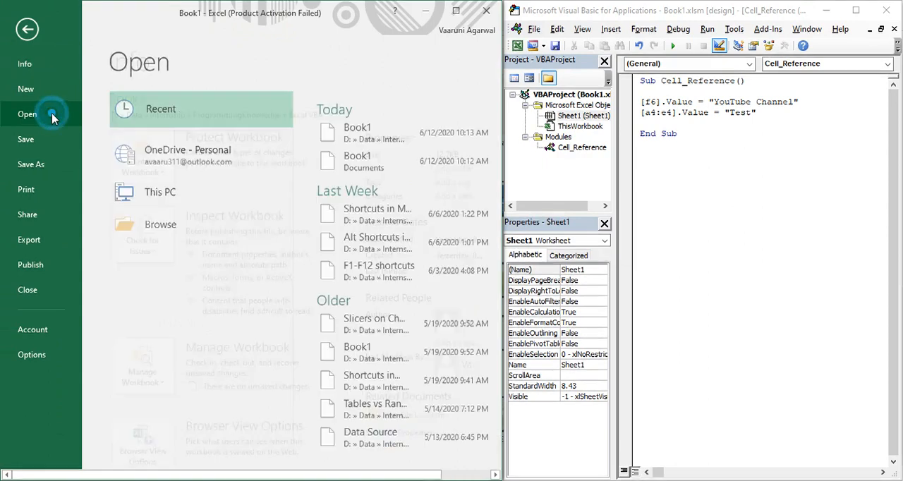
pyautogui.moveTo(356, 133)
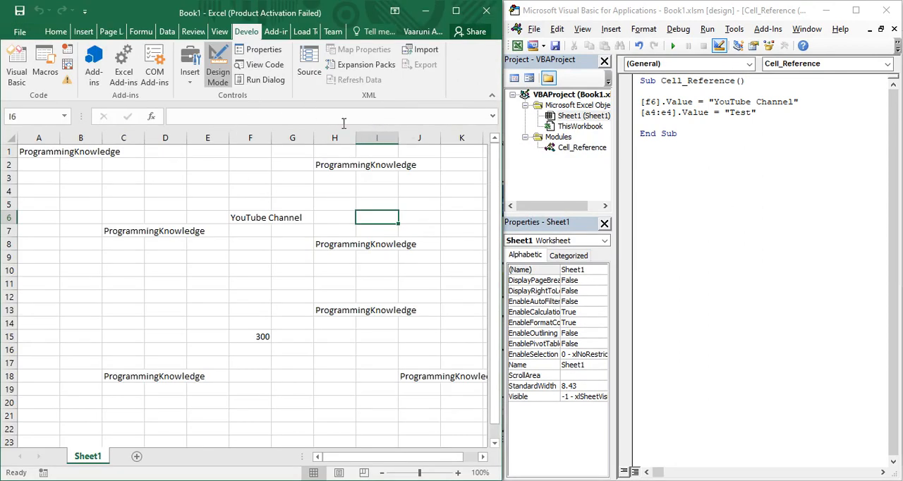
# Close Book1 and reopen it from Recent with macros enabled
pyautogui.click(886, 10)
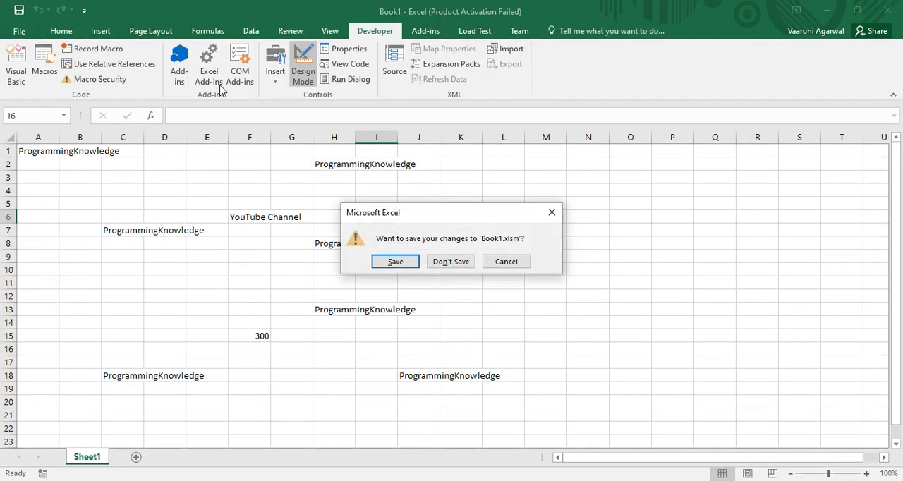
pyautogui.click(450, 261)
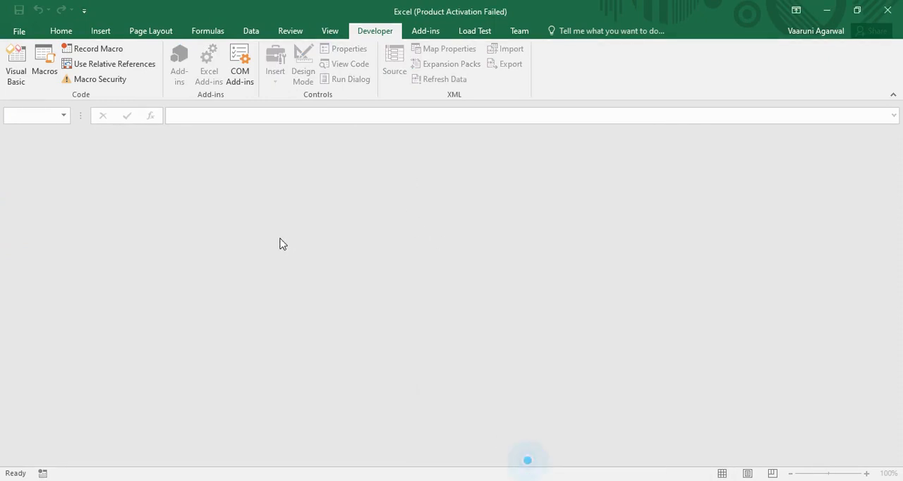
pyautogui.click(18, 31)
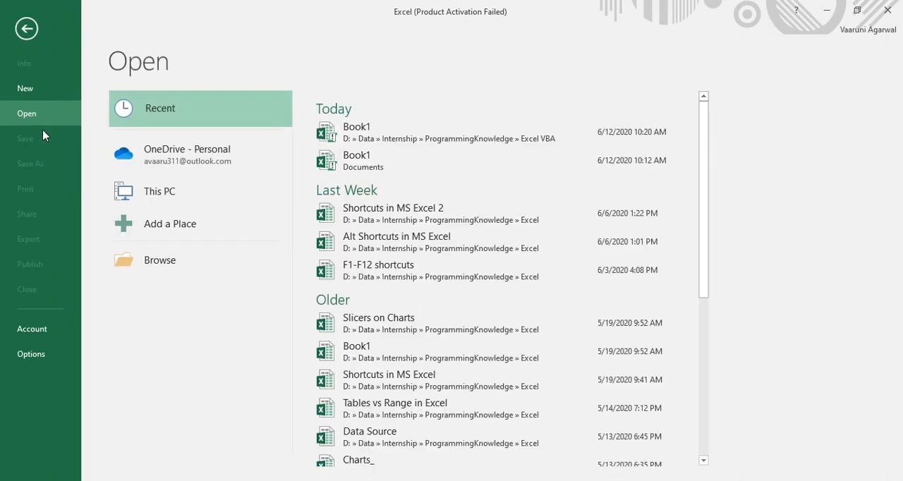
pyautogui.click(356, 131)
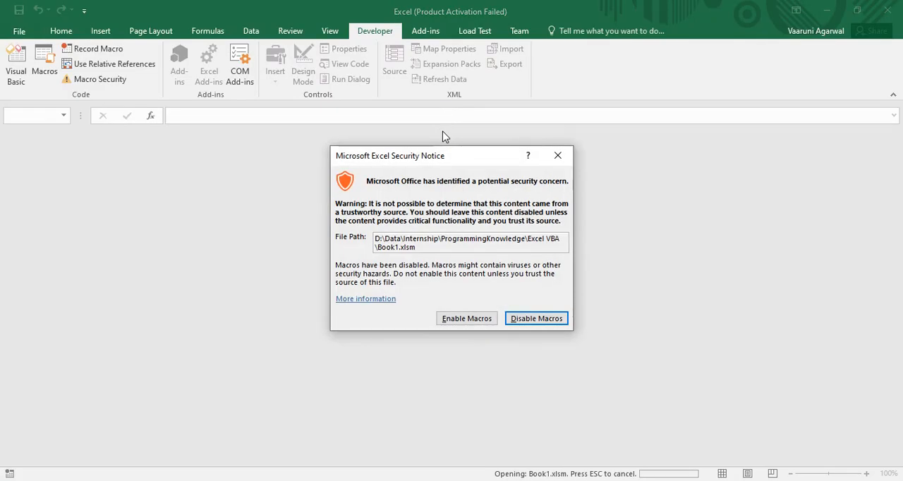
pyautogui.moveTo(412, 233)
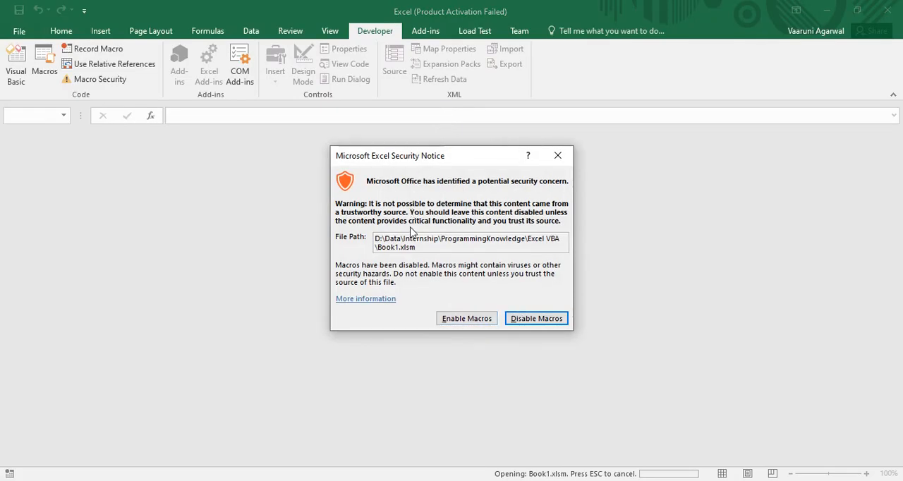
pyautogui.click(466, 319)
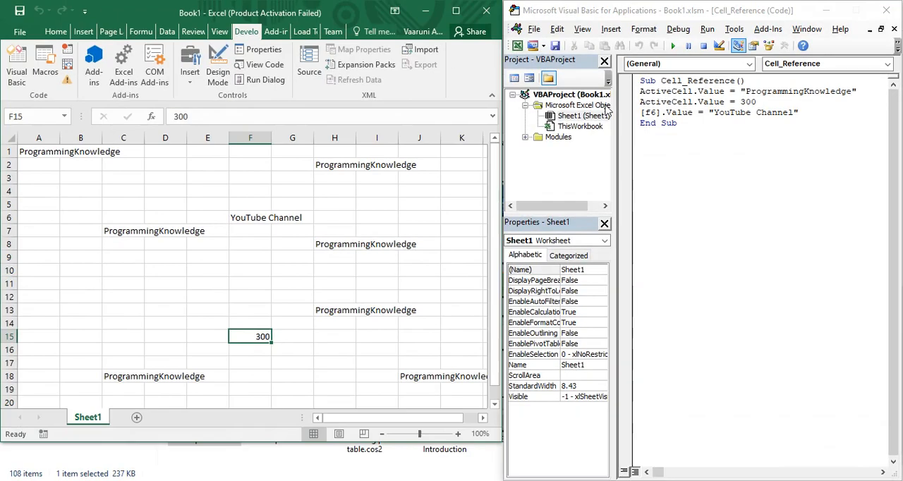
# Show the Cell_Reference module code and select its two ActiveCell lines
pyautogui.click(559, 137)
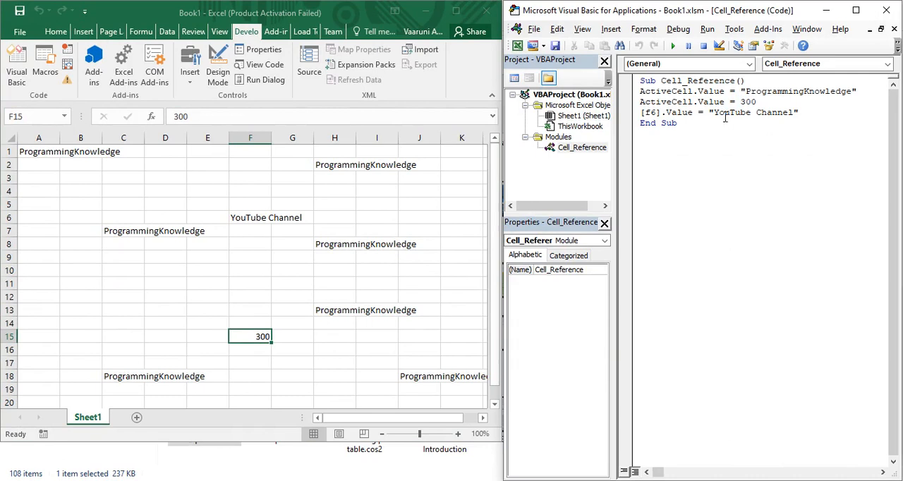
pyautogui.moveTo(638, 90); pyautogui.dragTo(756, 101)
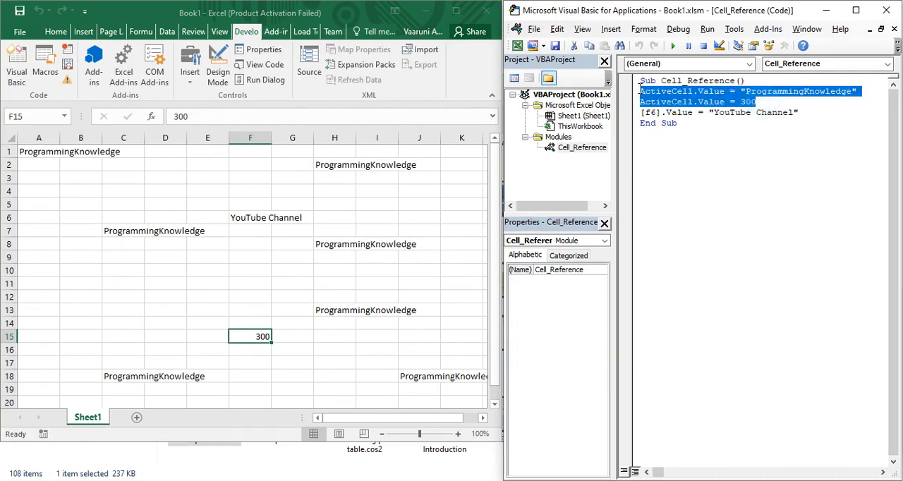
# Replace the ActiveCell lines with [a4:e4].Value = "Test" and run the macro to fill A4:E4
pyautogui.press('Delete')
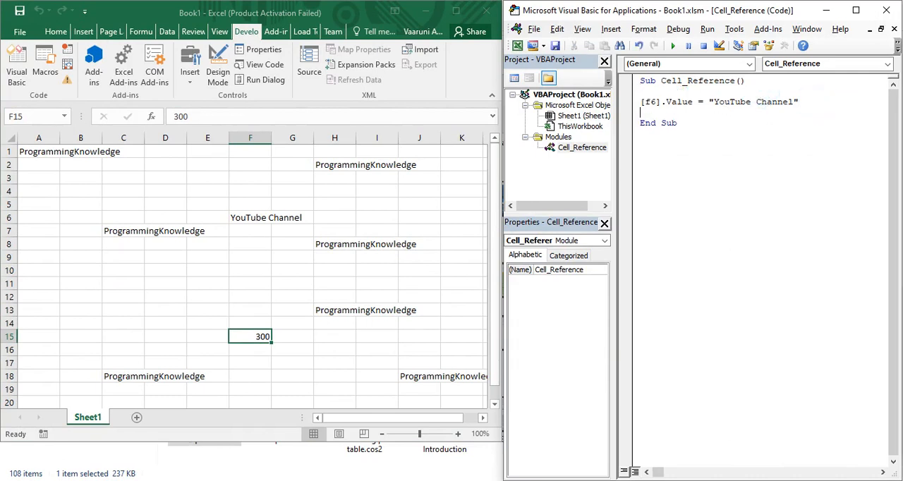
pyautogui.write('[a4')
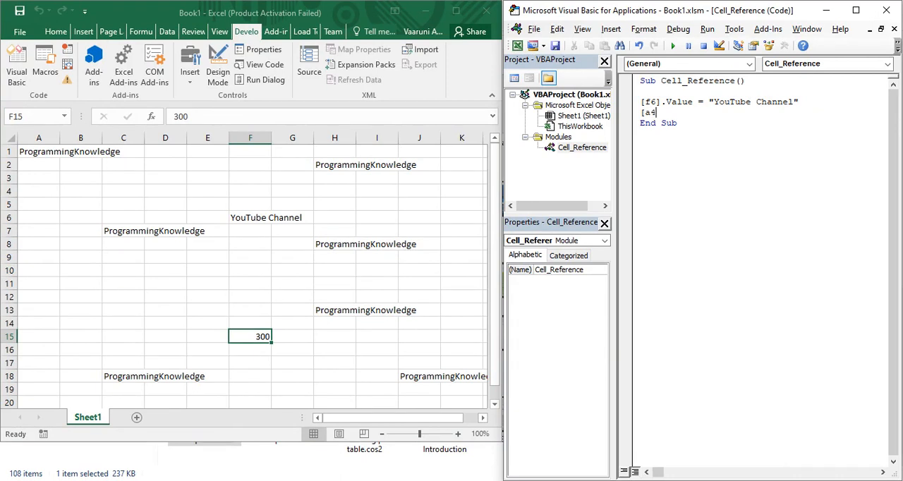
pyautogui.write(':e4')
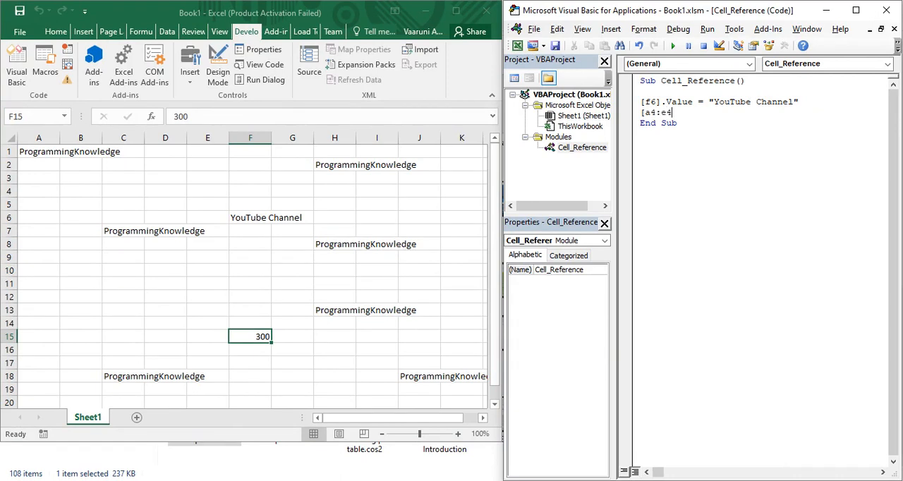
pyautogui.write('.V')
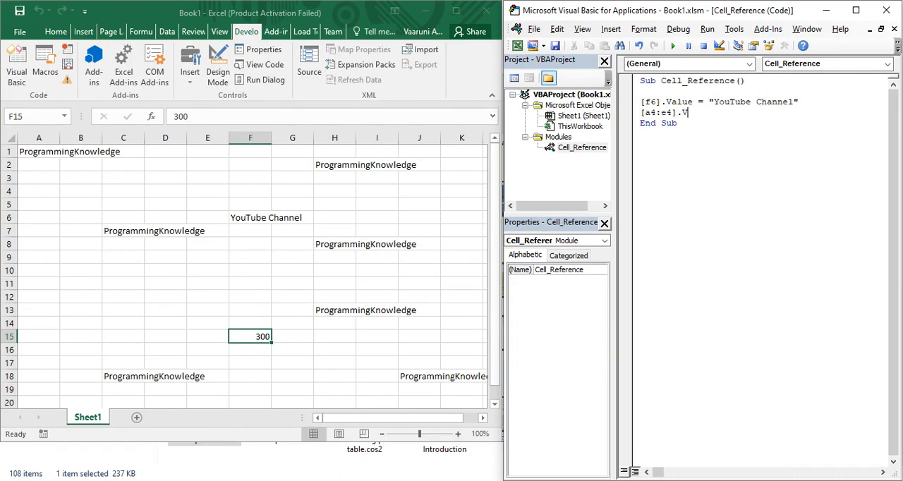
pyautogui.write('alue = "')
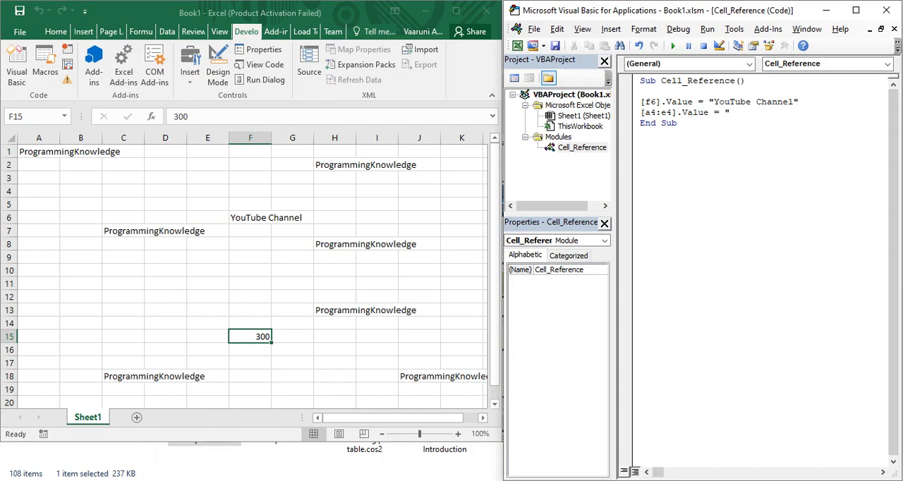
pyautogui.write('Test"')
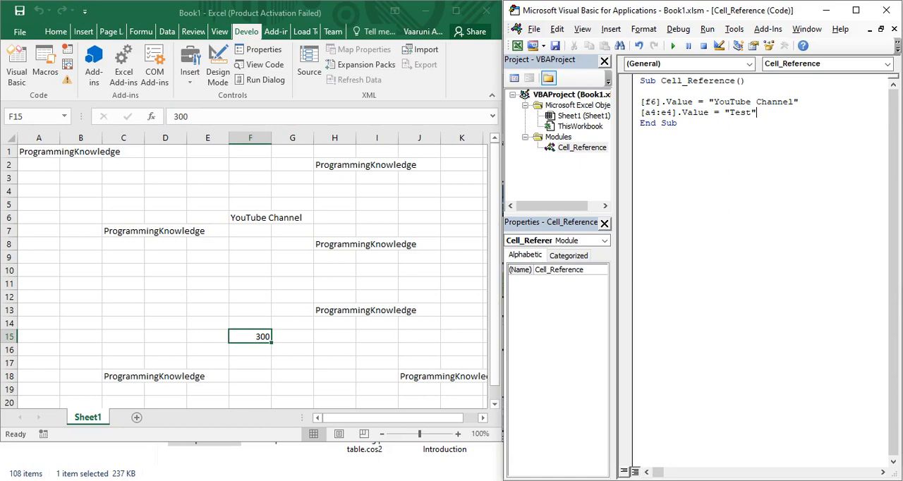
pyautogui.click(672, 45)
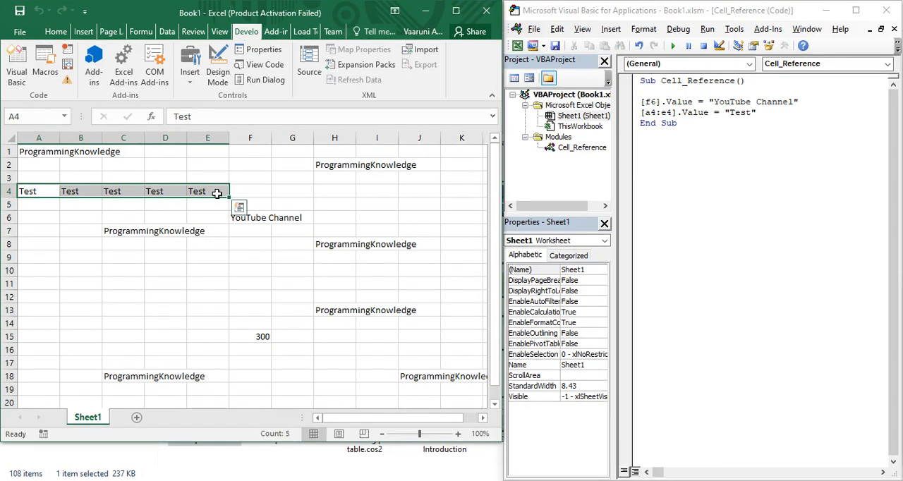
pyautogui.click(250, 243)
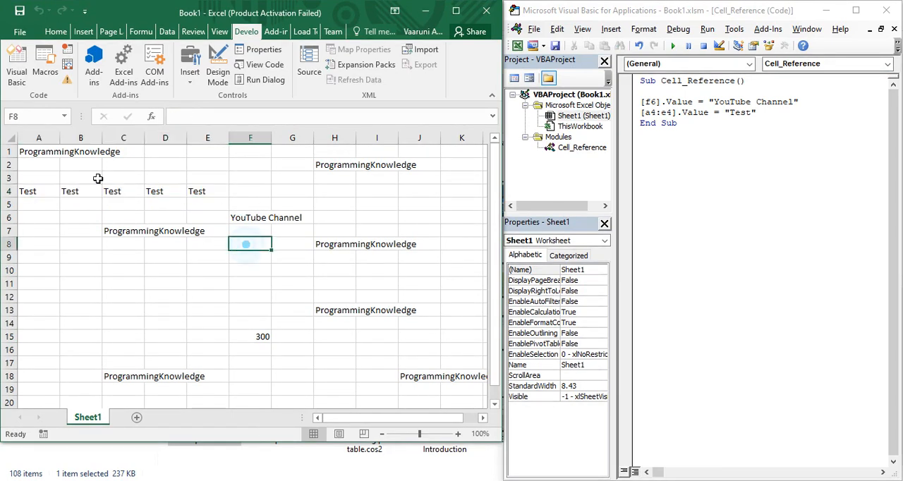
pyautogui.moveTo(40, 190); pyautogui.dragTo(40, 231)
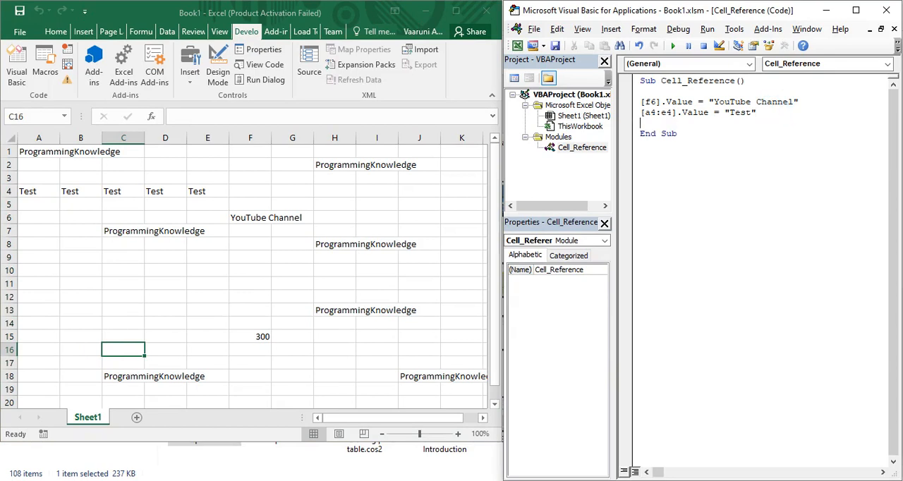
pyautogui.moveTo(45, 197)
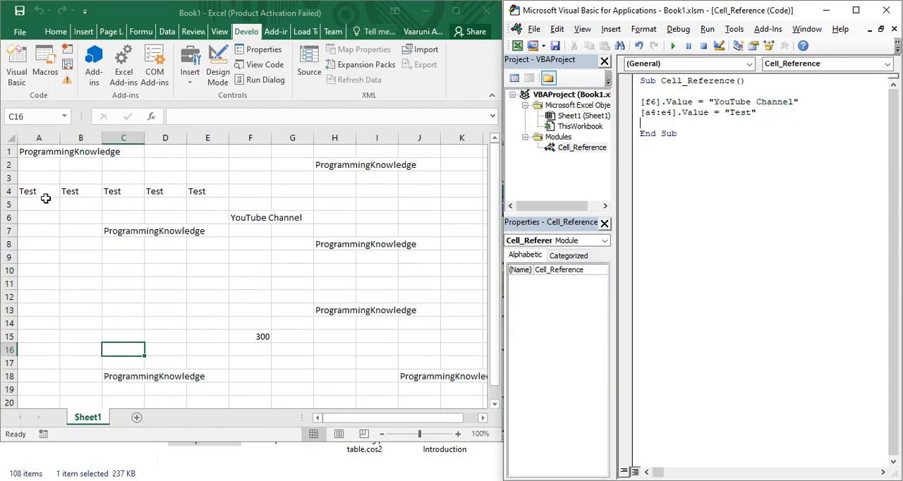
pyautogui.click(584, 116)
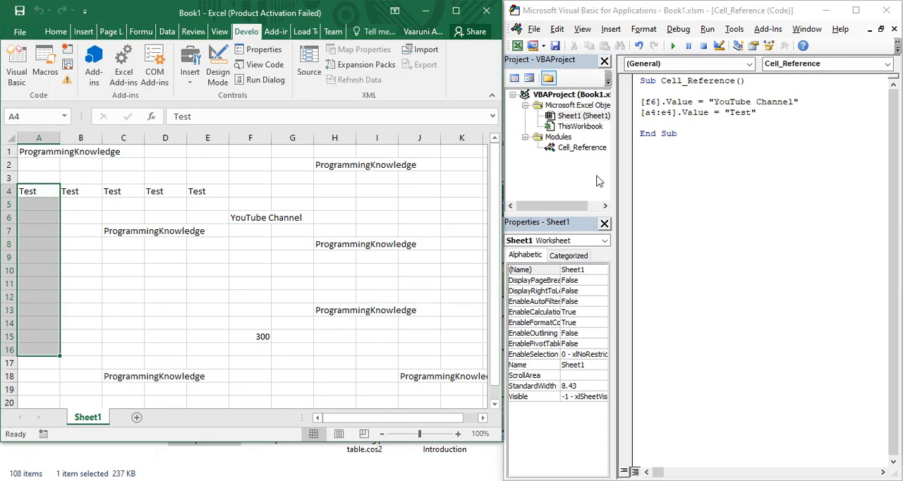
# Add the line [a4:a16].Value = "Test2" below the Test statement
pyautogui.click(581, 147)
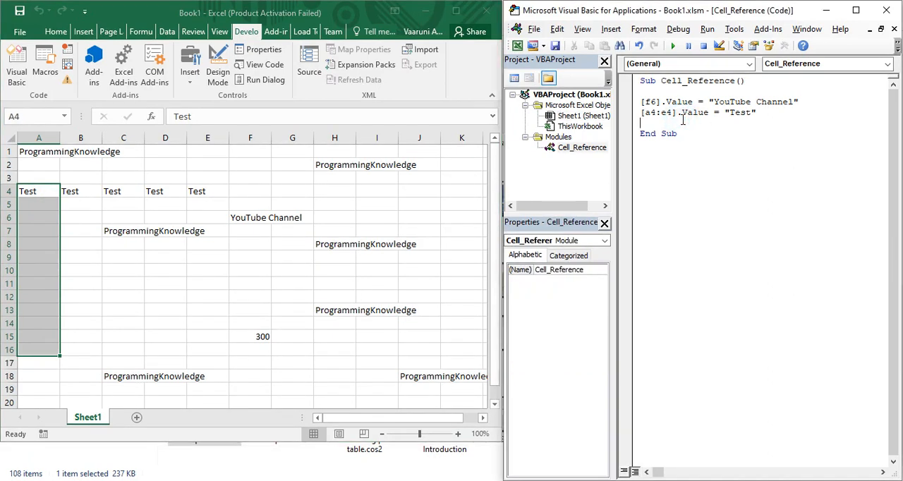
pyautogui.write('[a4:')
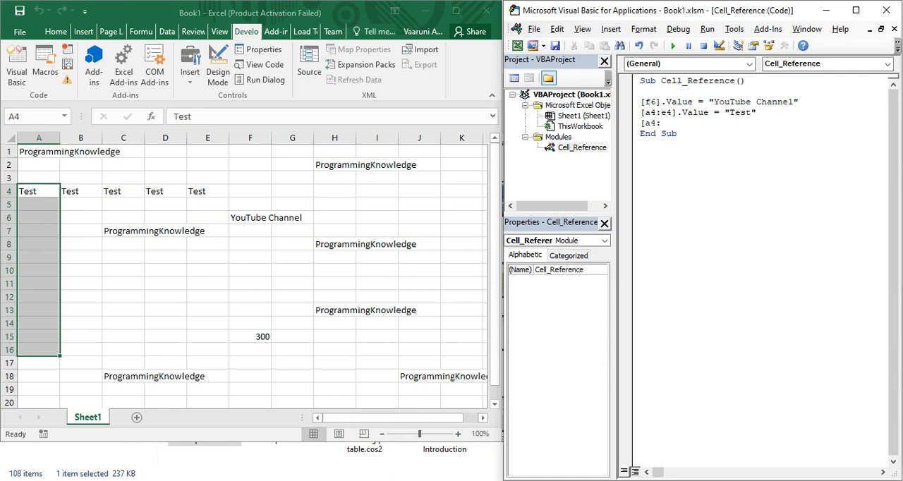
pyautogui.write('a')
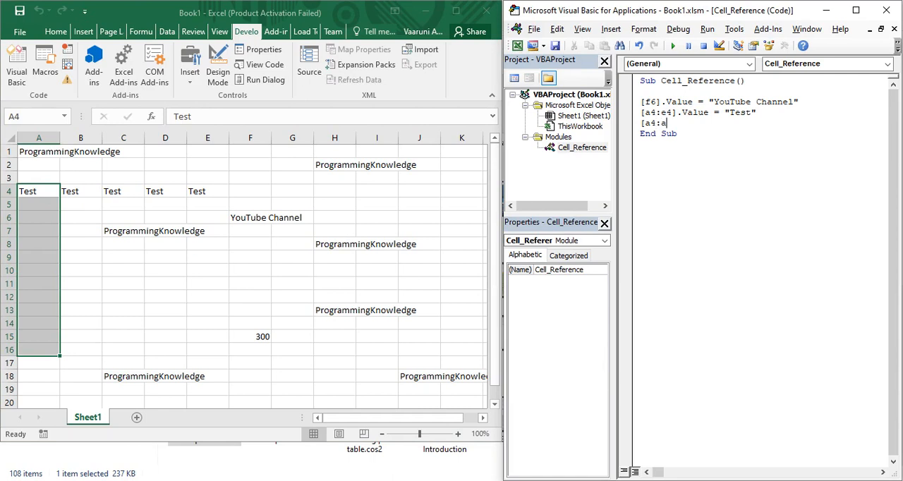
pyautogui.write('l6')
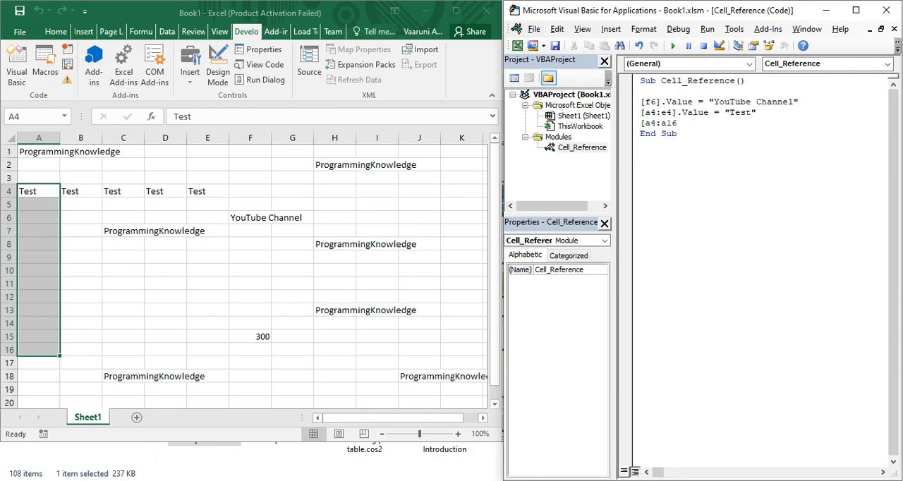
pyautogui.write('.')
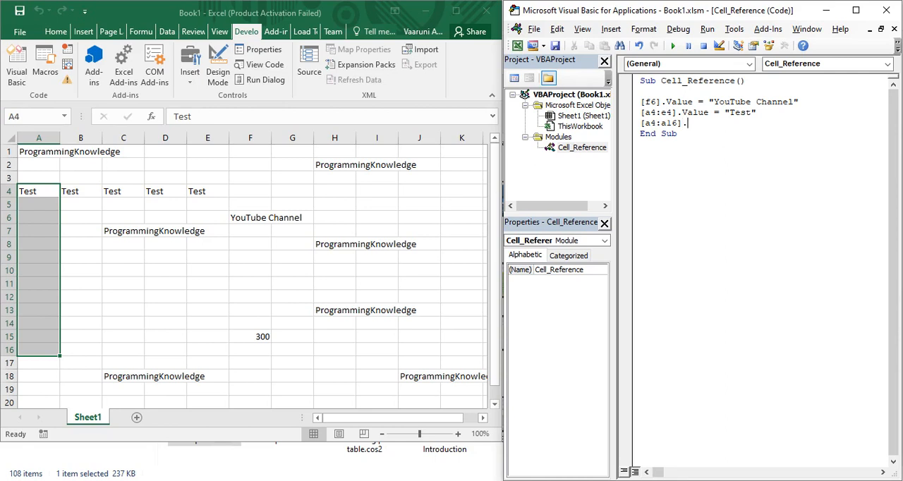
pyautogui.write('Value')
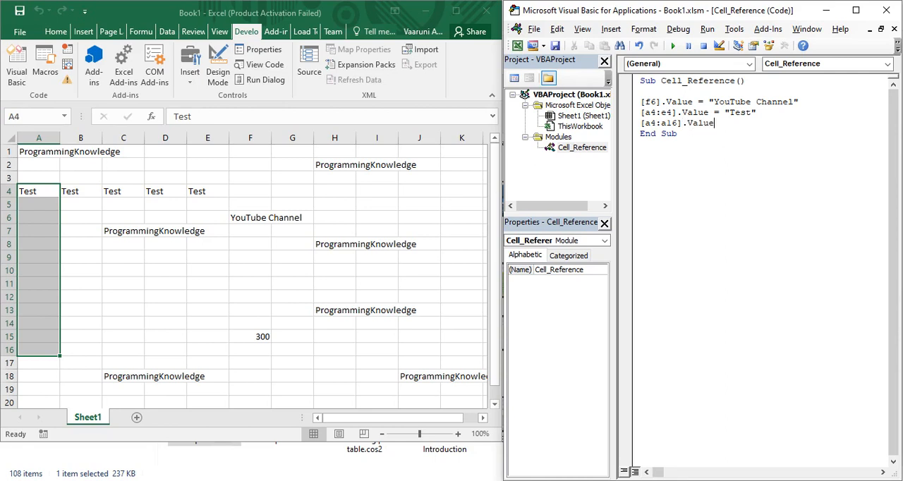
pyautogui.write('= "')
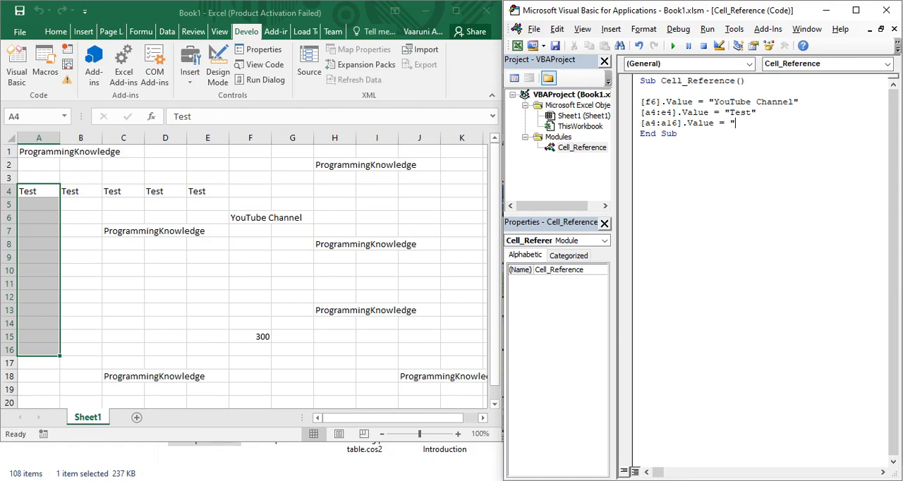
pyautogui.write('Test2')
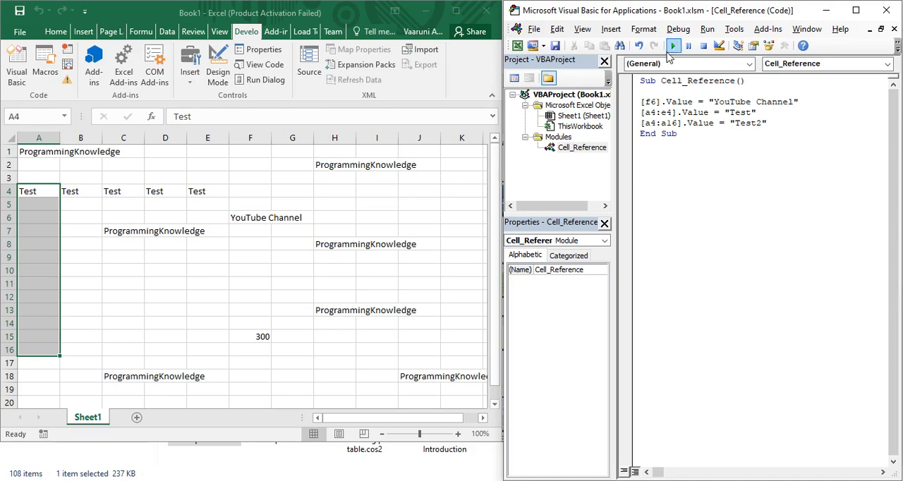
# Run the macro so A4:A16 fill with Test2 and select that range to check it
pyautogui.click(673, 45)
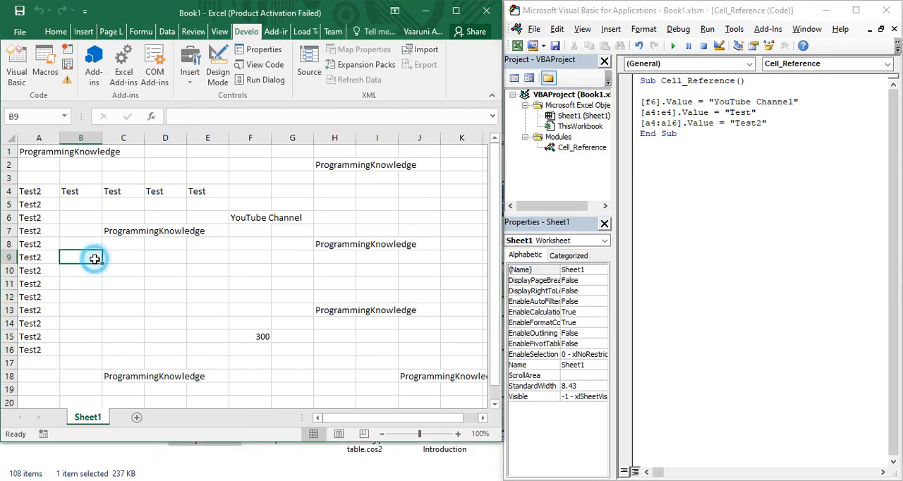
pyautogui.moveTo(40, 191); pyautogui.dragTo(40, 311)
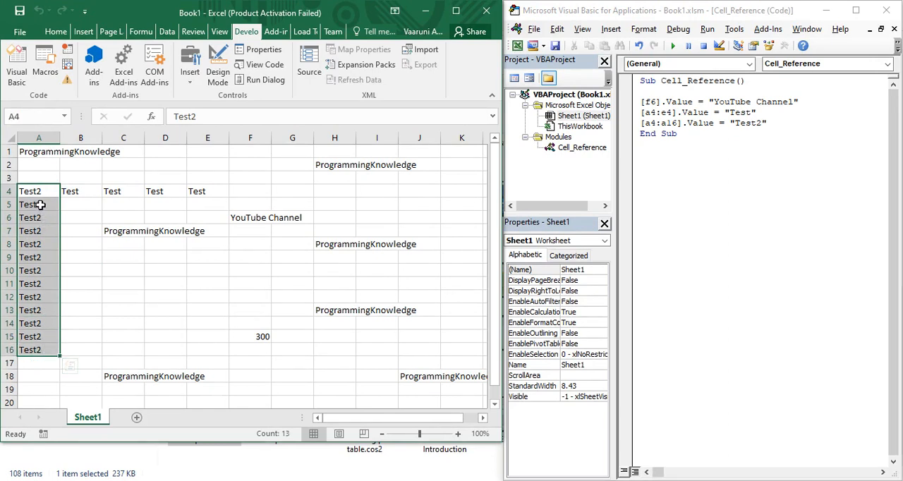
pyautogui.click(124, 337)
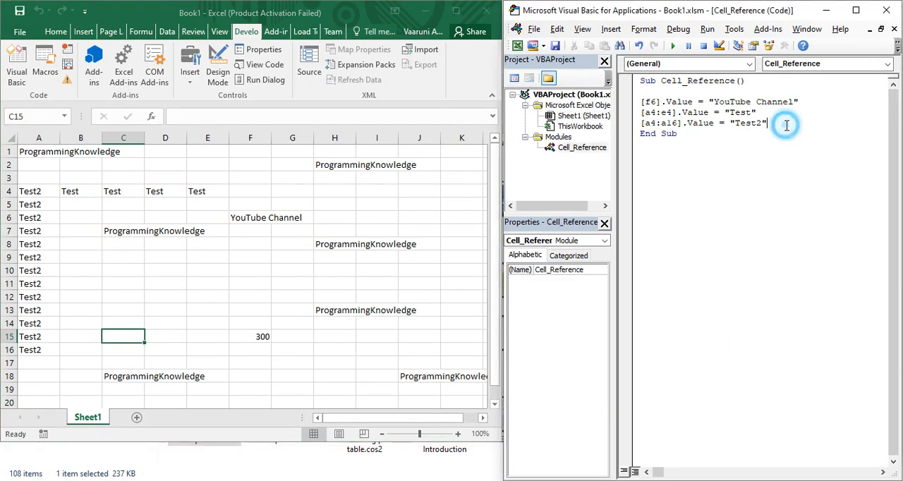
# Start a new line with Range(" below the Test2 statement, triggering a compile error
pyautogui.press('Return')
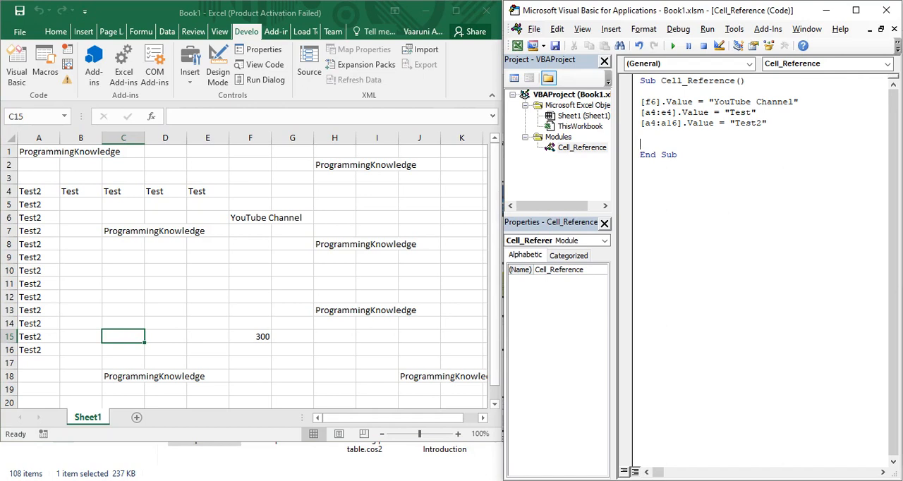
pyautogui.write('R')
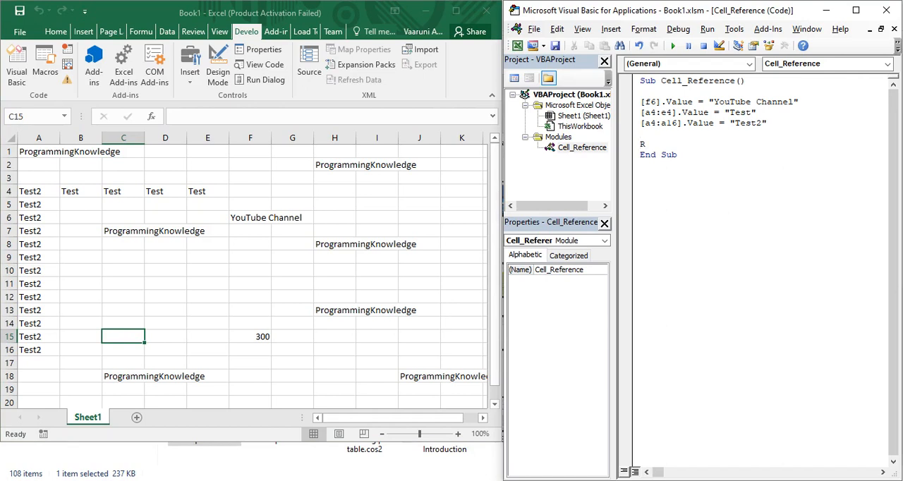
pyautogui.write('ange')
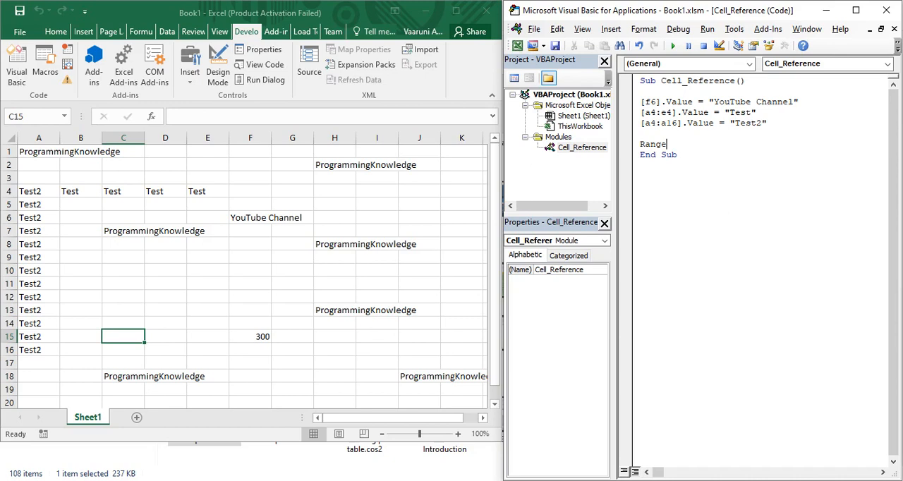
pyautogui.write('(')
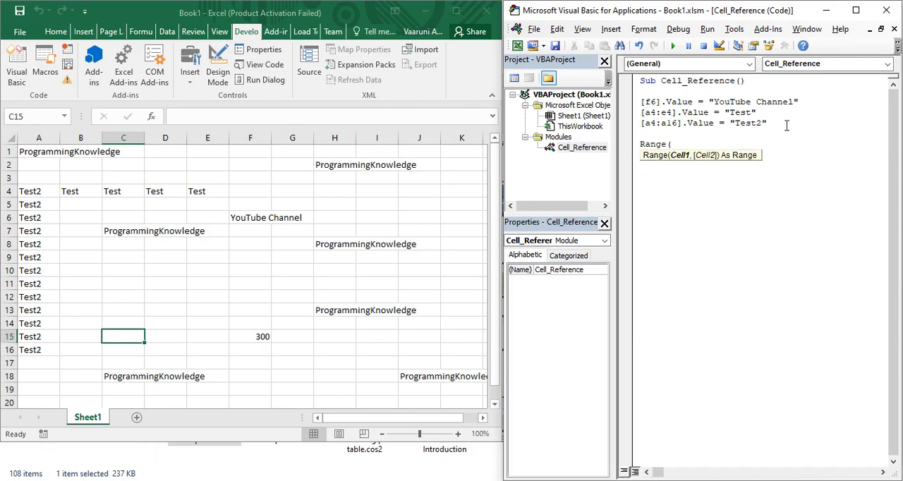
pyautogui.moveTo(718, 111)
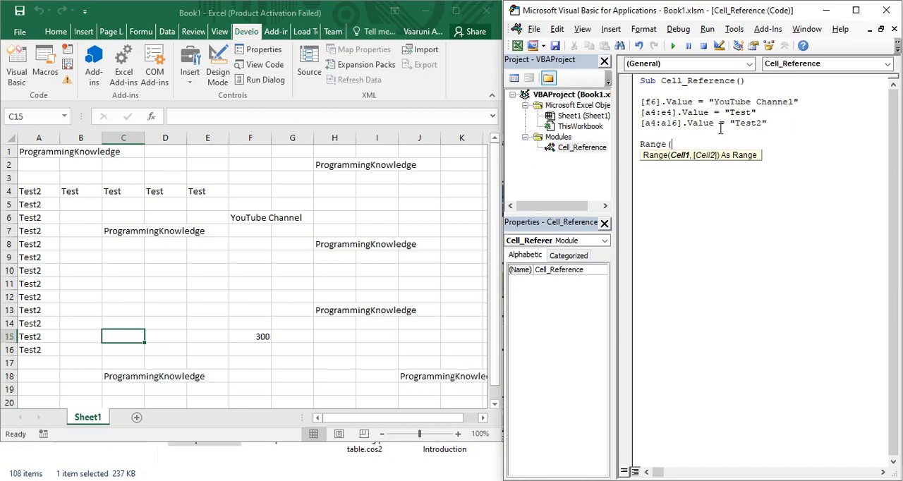
pyautogui.write('"')
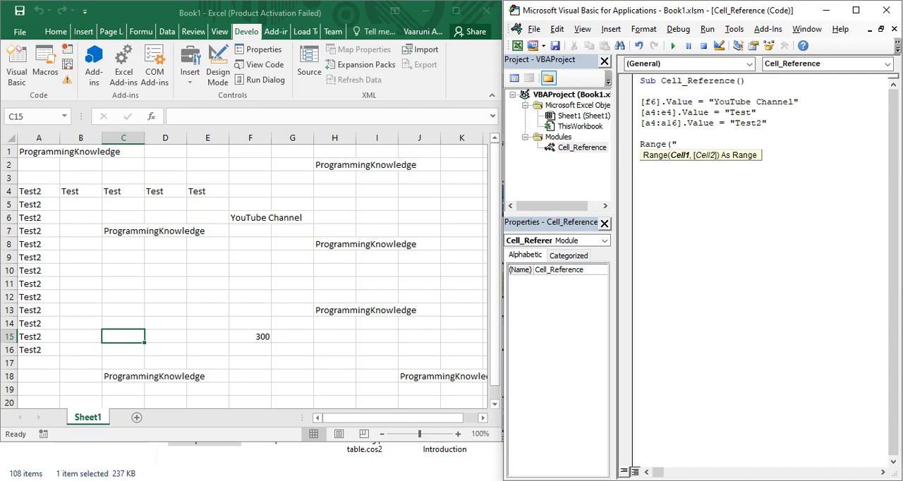
pyautogui.moveTo(156, 189)
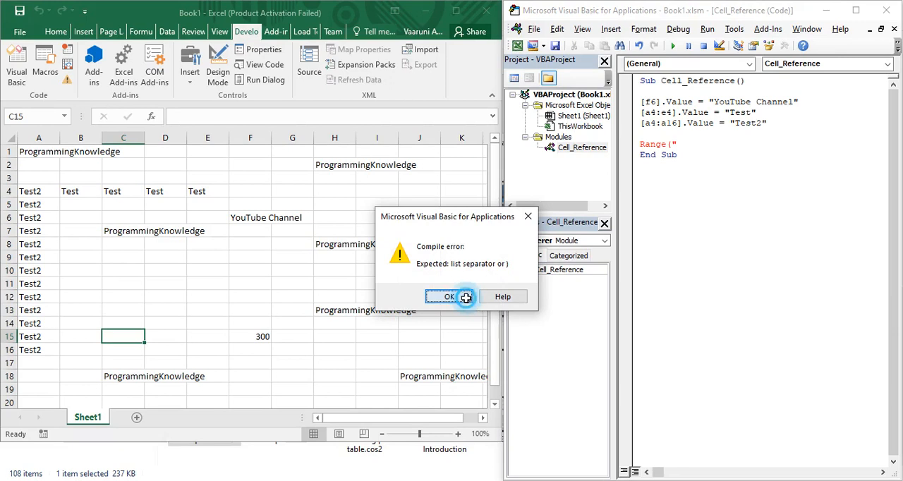
# Dismiss the compile error and clear all cell contents from the worksheet
pyautogui.click(449, 296)
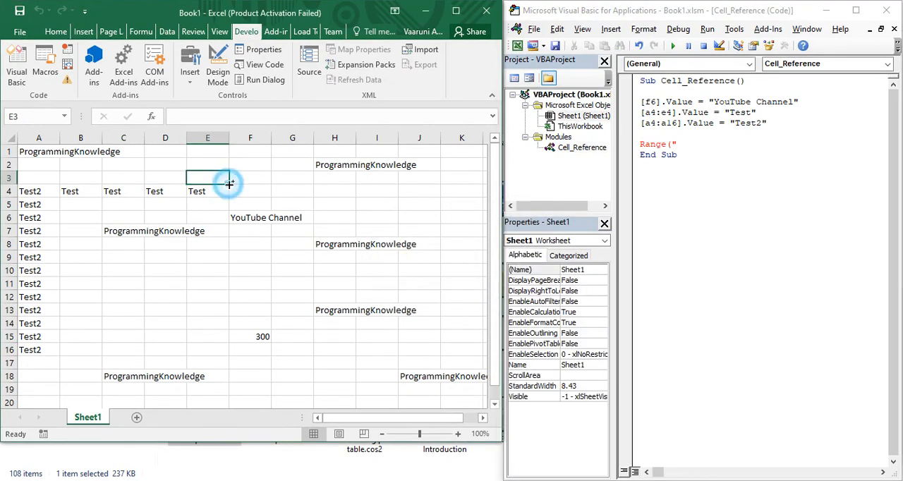
pyautogui.moveTo(207, 178); pyautogui.dragTo(251, 350)
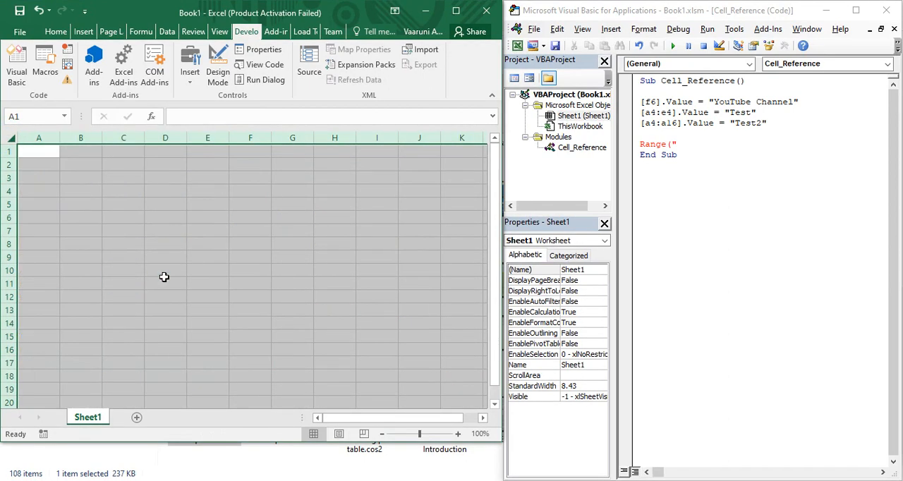
pyautogui.click(207, 204)
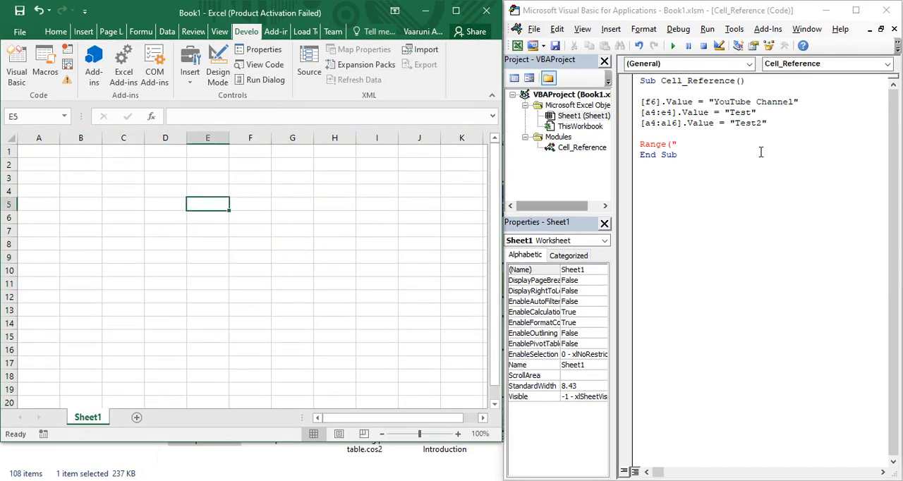
# Complete the unfinished line as Range("e5").Value = "Sample"
pyautogui.click(582, 147)
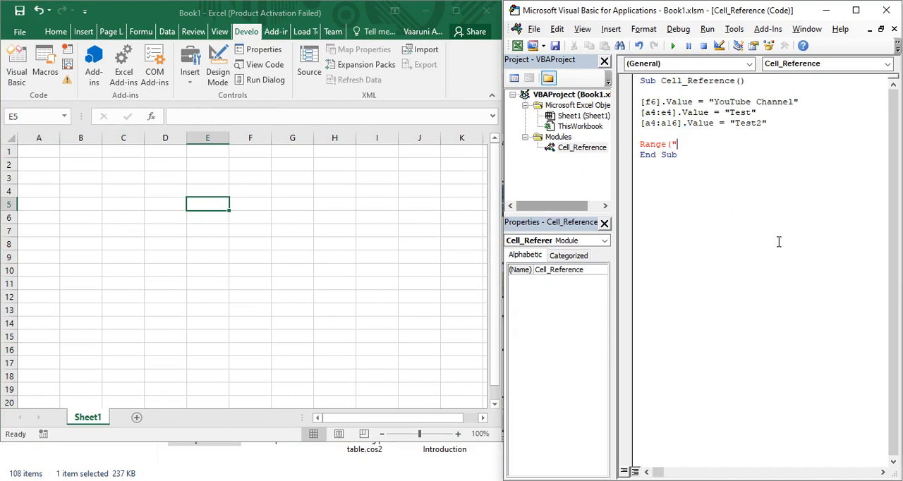
pyautogui.write('e5')
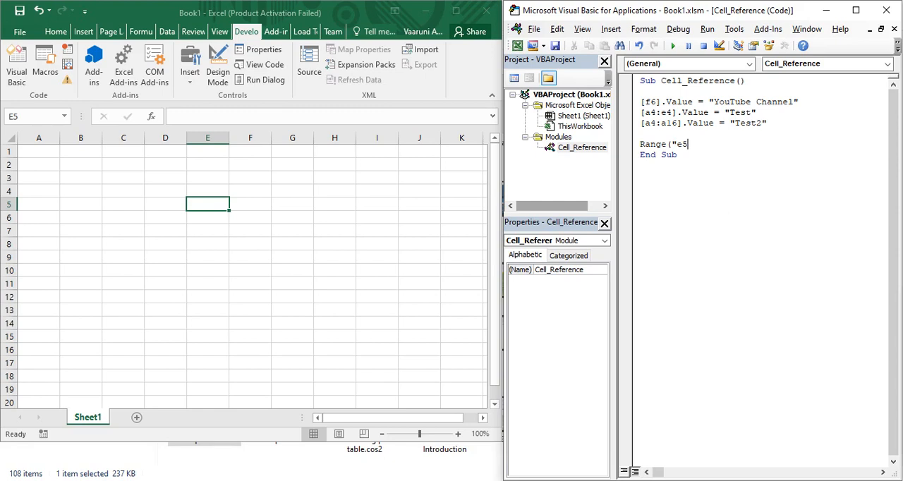
pyautogui.write('")')
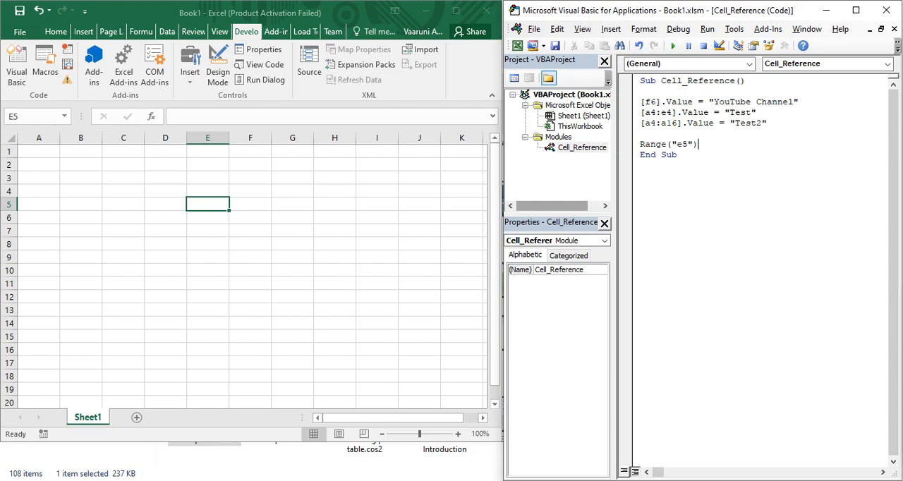
pyautogui.write('.')
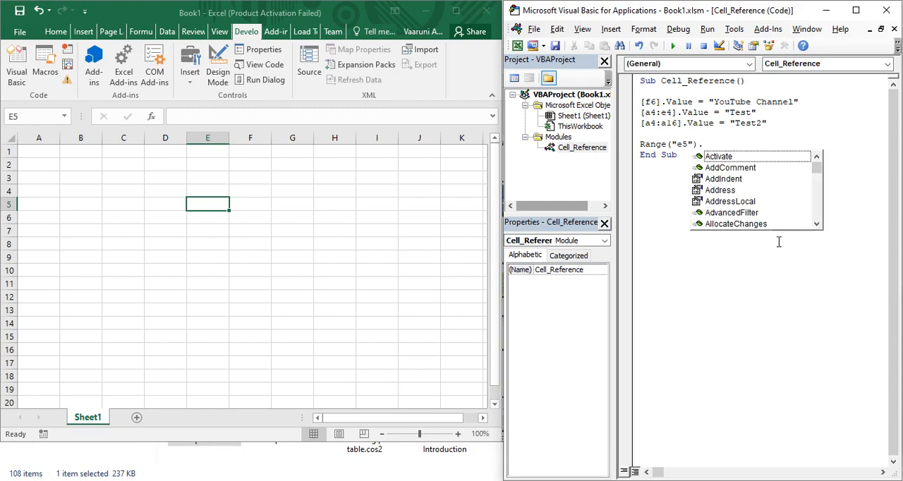
pyautogui.write('v')
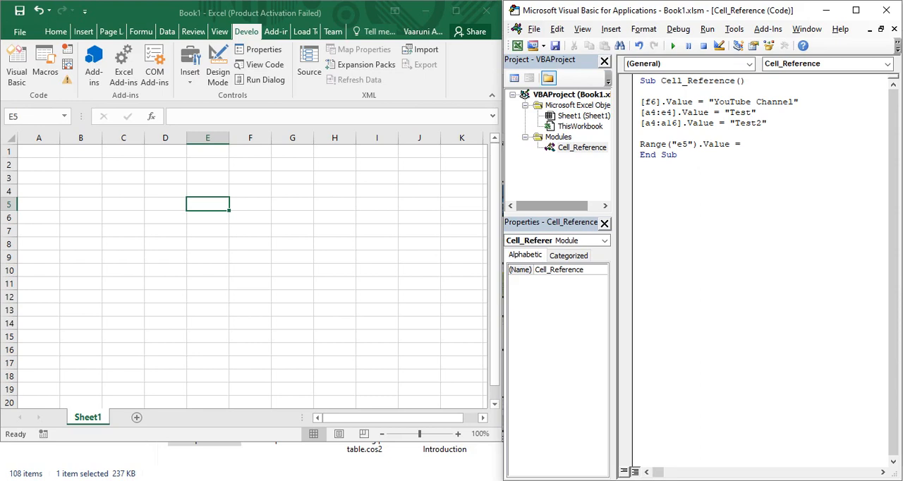
pyautogui.write('Samp')
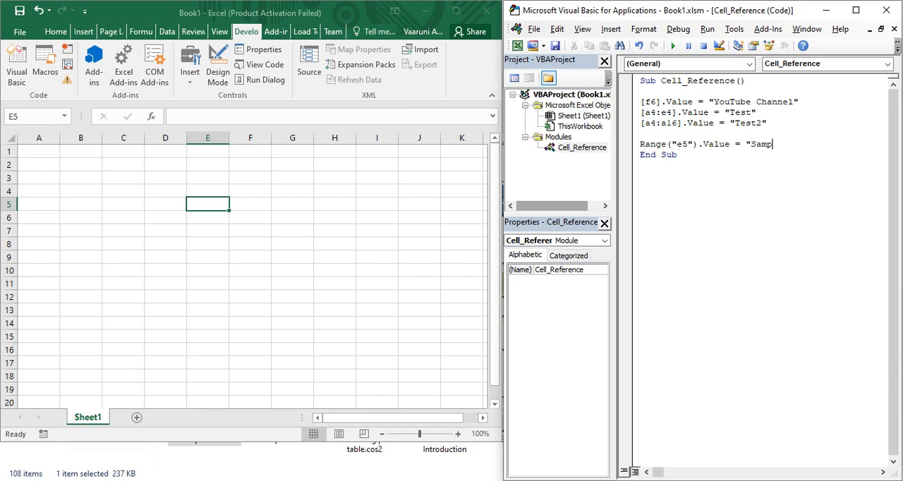
pyautogui.write('le')
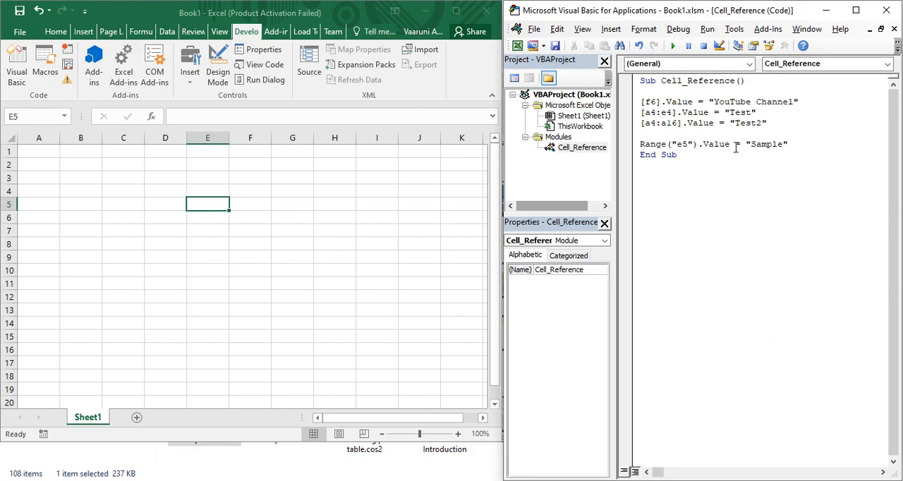
# Run the macro and check F6, the Test2 cells in column A, and Sample in E5
pyautogui.click(671, 45)
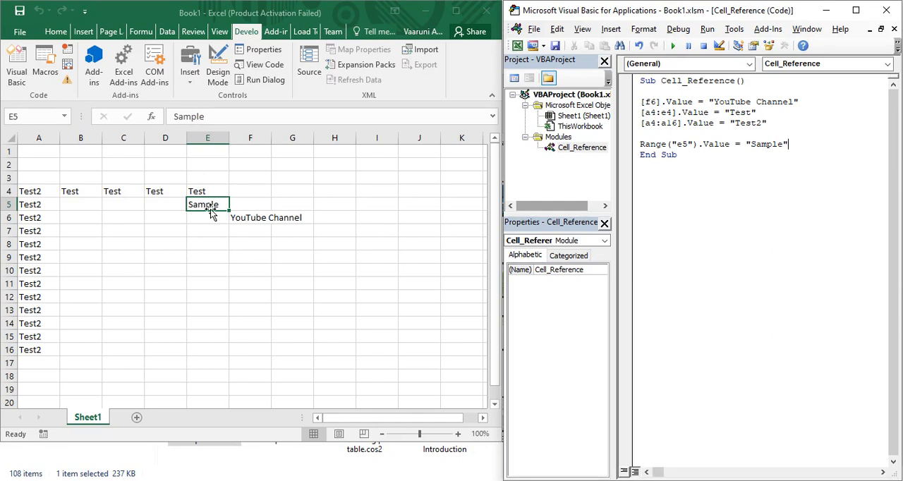
pyautogui.click(251, 218)
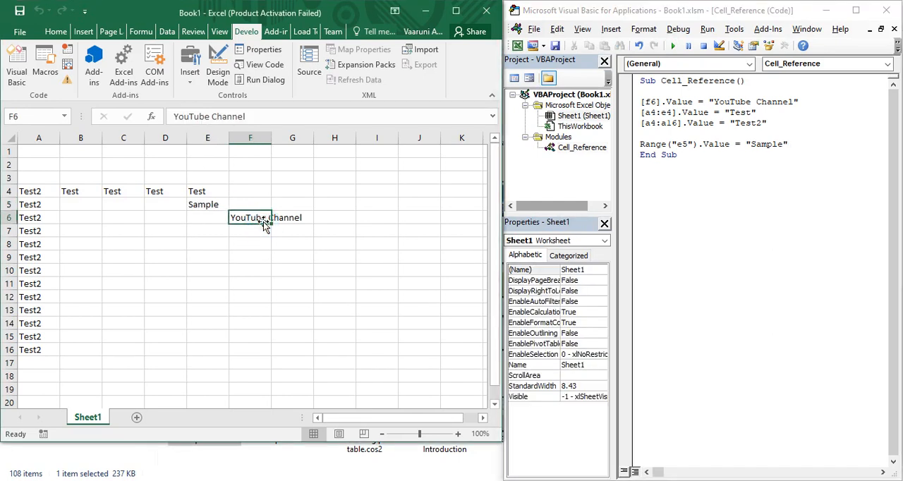
pyautogui.moveTo(39, 191); pyautogui.dragTo(124, 203)
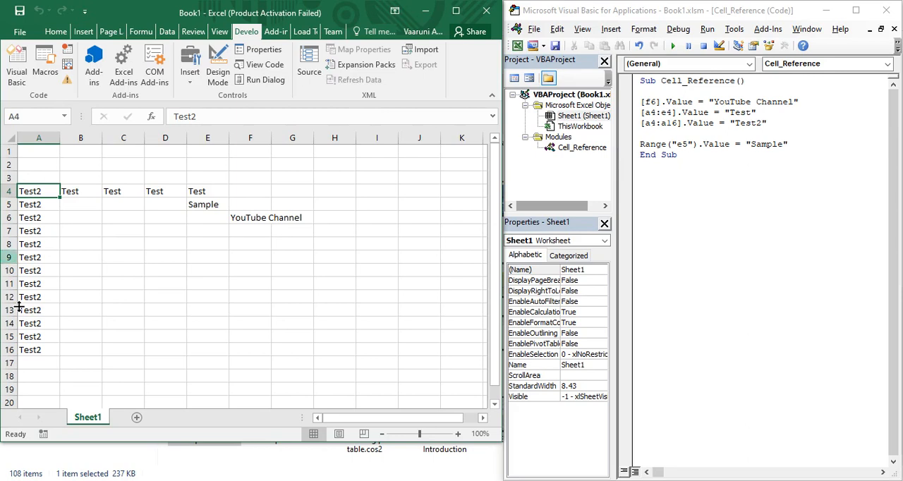
pyautogui.click(206, 203)
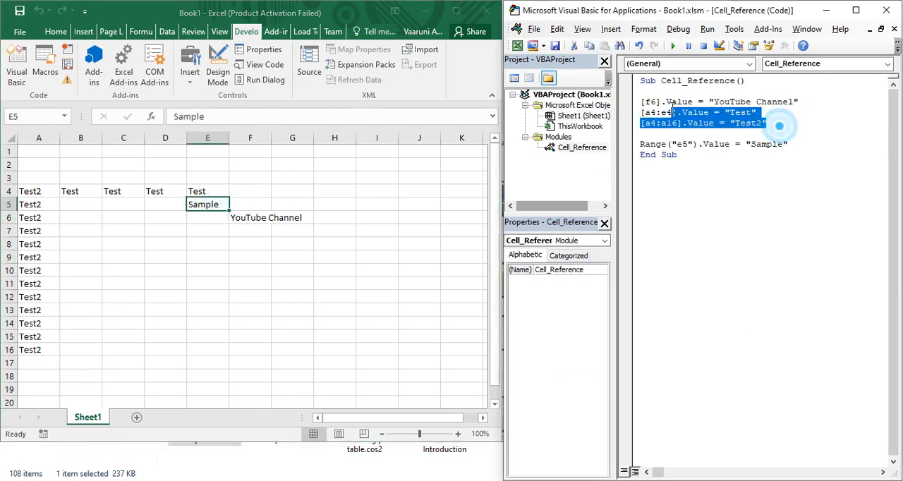
# Replace the earlier lines with a Range line setting H1:H15 to "Text"
pyautogui.press('Delete')
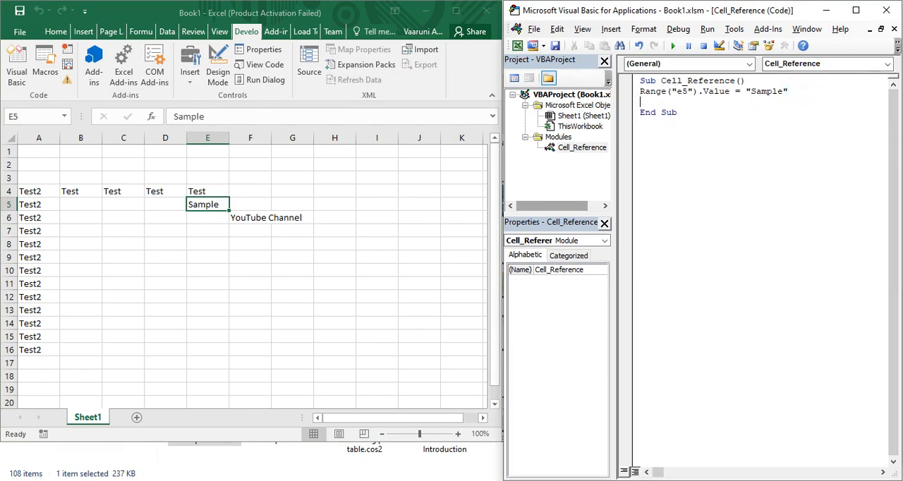
pyautogui.write('Ra')
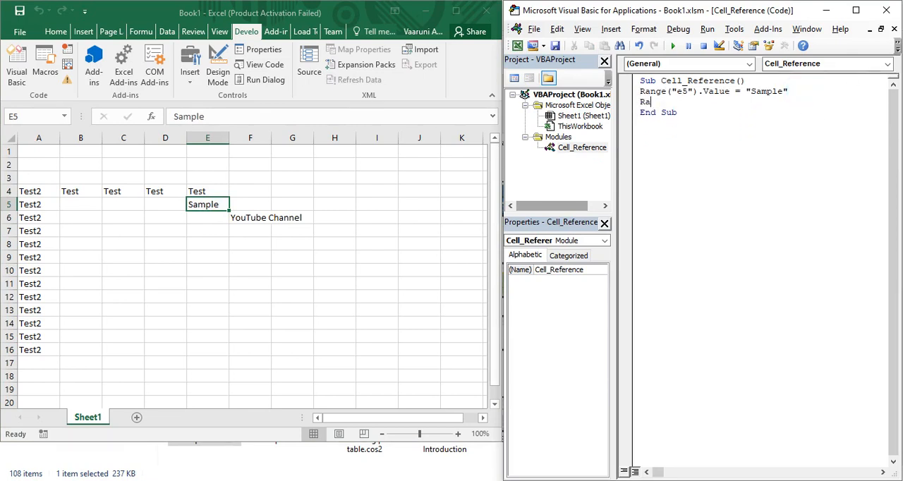
pyautogui.write('nge ("')
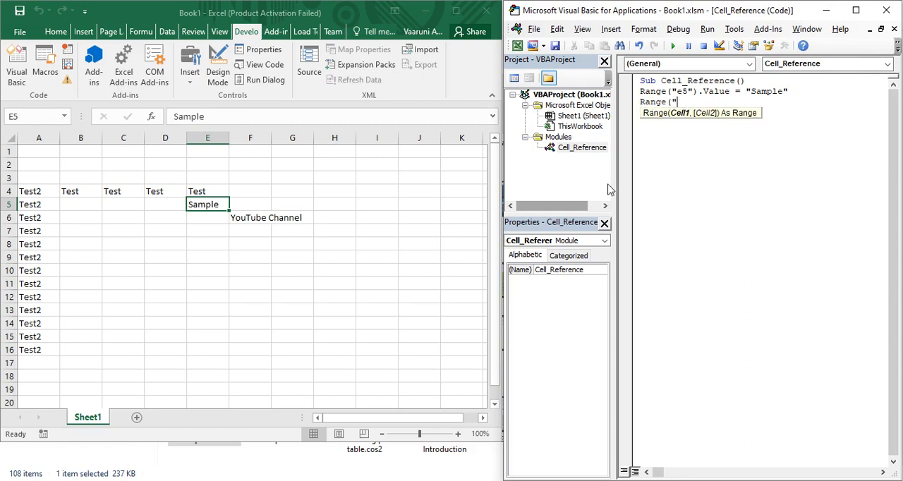
pyautogui.moveTo(337, 161)
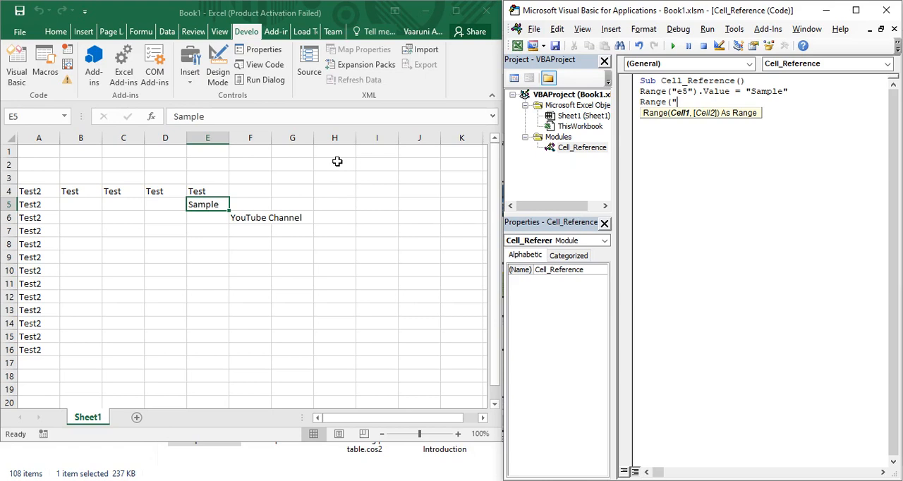
pyautogui.moveTo(333, 331)
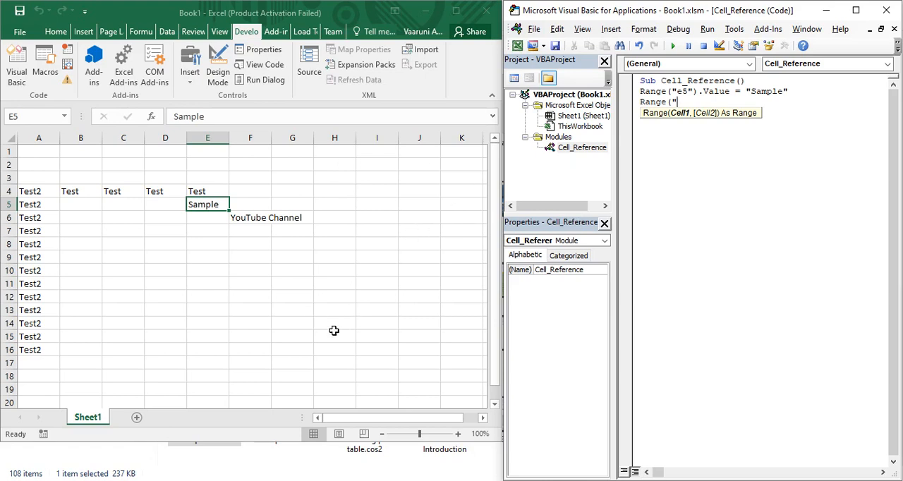
pyautogui.write('h1:h15")')
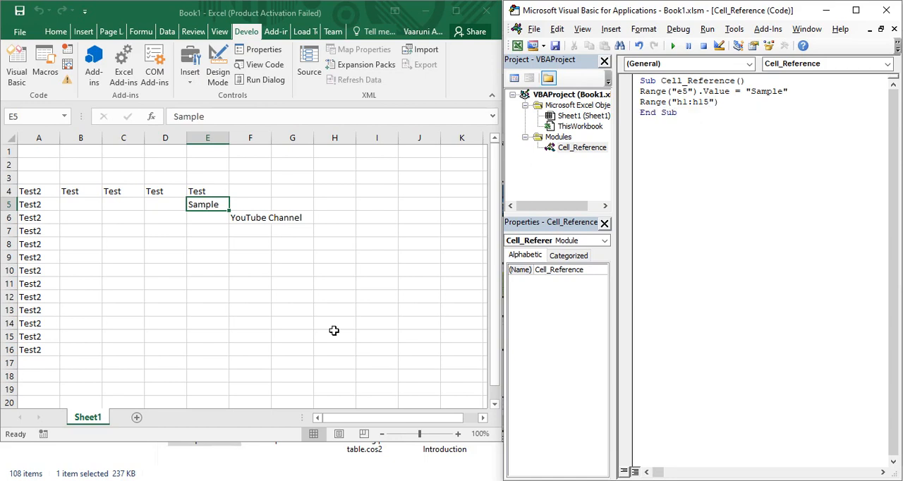
pyautogui.write('.Value')
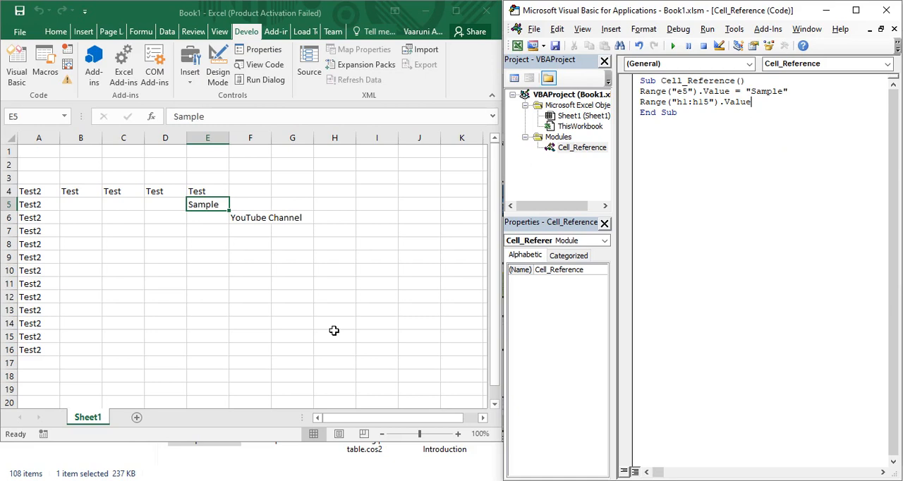
pyautogui.write('= "')
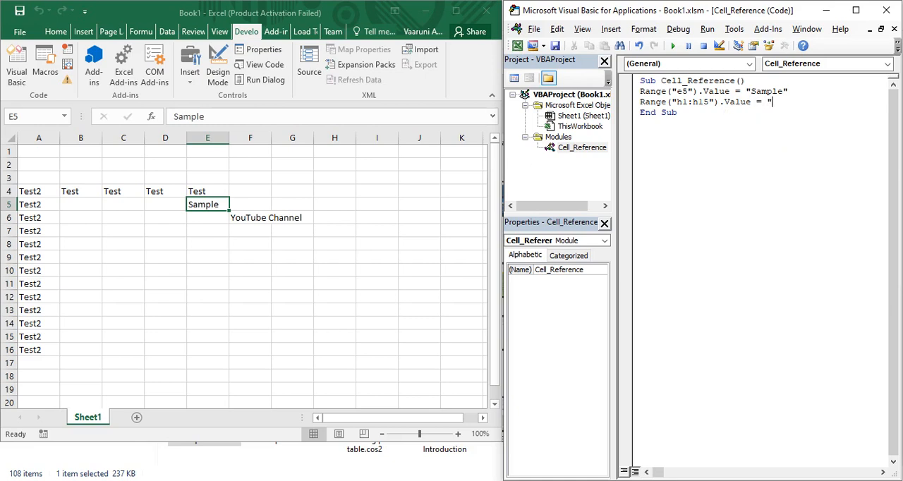
pyautogui.write('Text"')
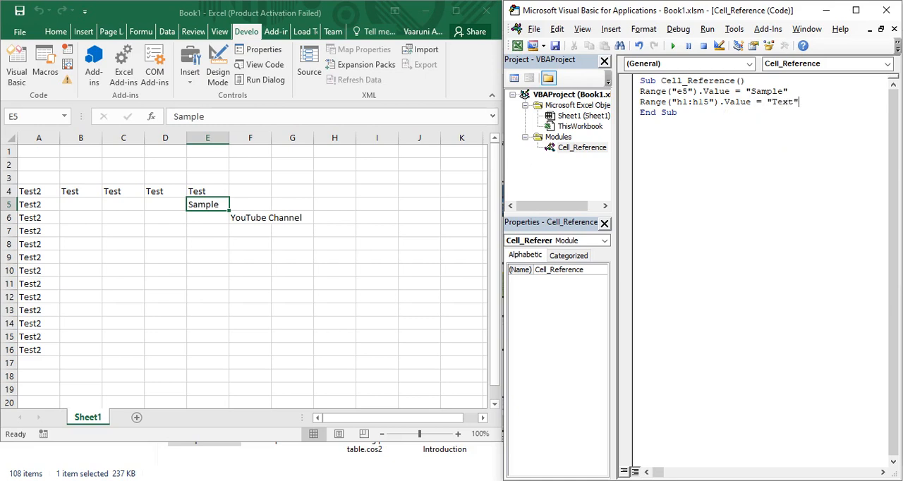
# Run the macro and verify Sample in E5 on the worksheet
pyautogui.click(672, 45)
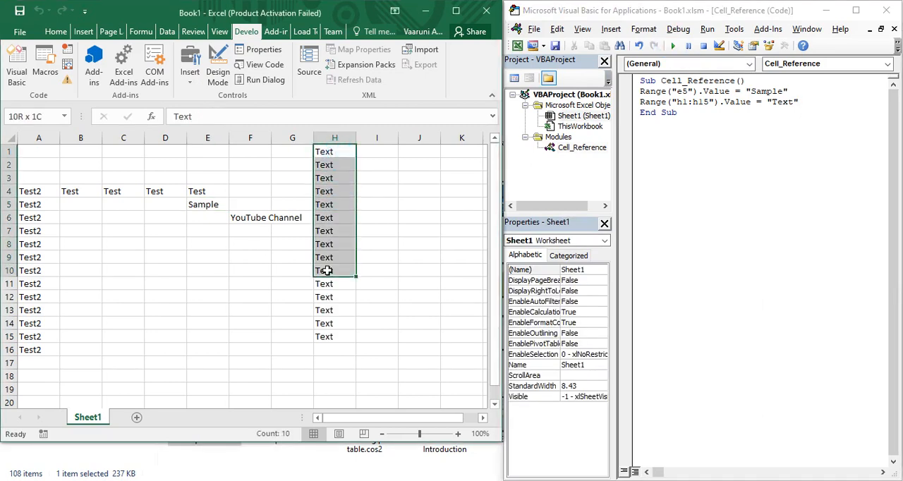
pyautogui.click(377, 244)
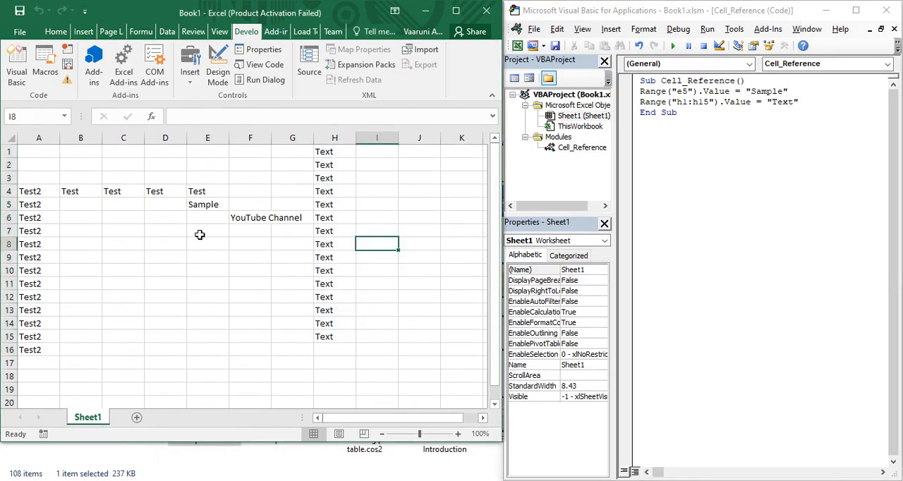
pyautogui.click(208, 203)
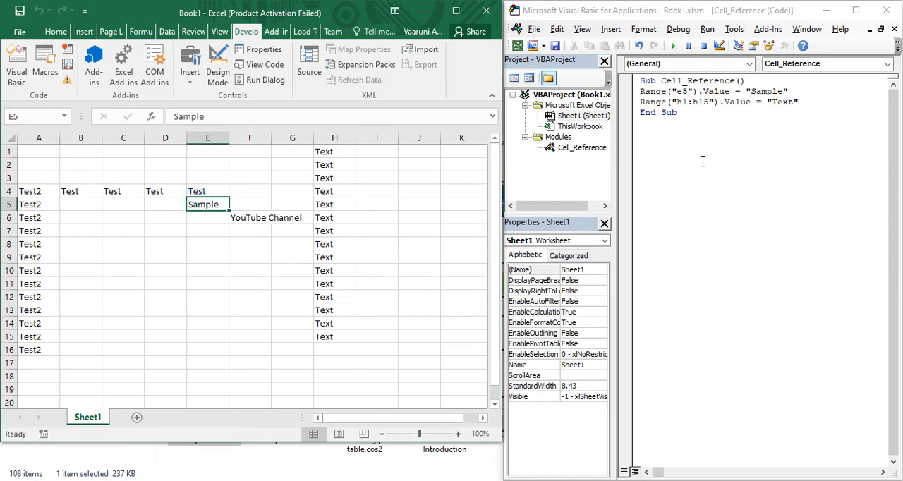
pyautogui.moveTo(838, 148)
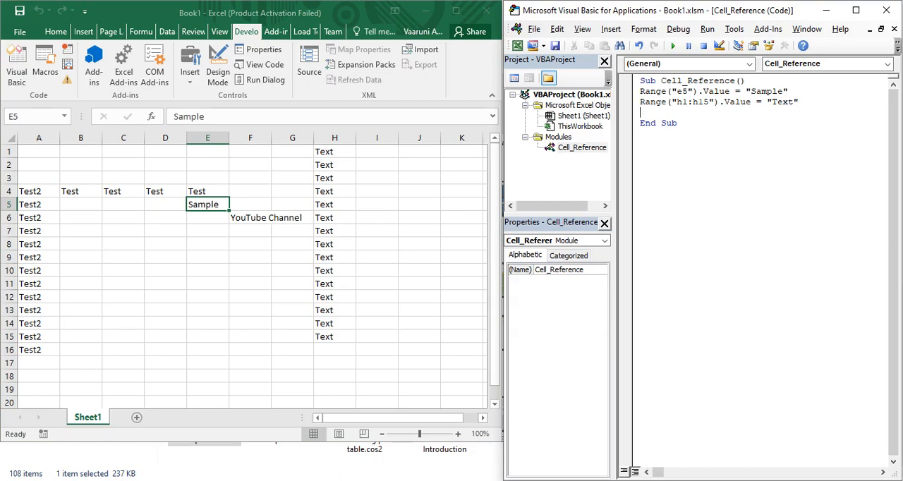
# Write Range("d17:j17").Value = "Text2", marking D17:J17 on the sheet for reference
pyautogui.write('R')
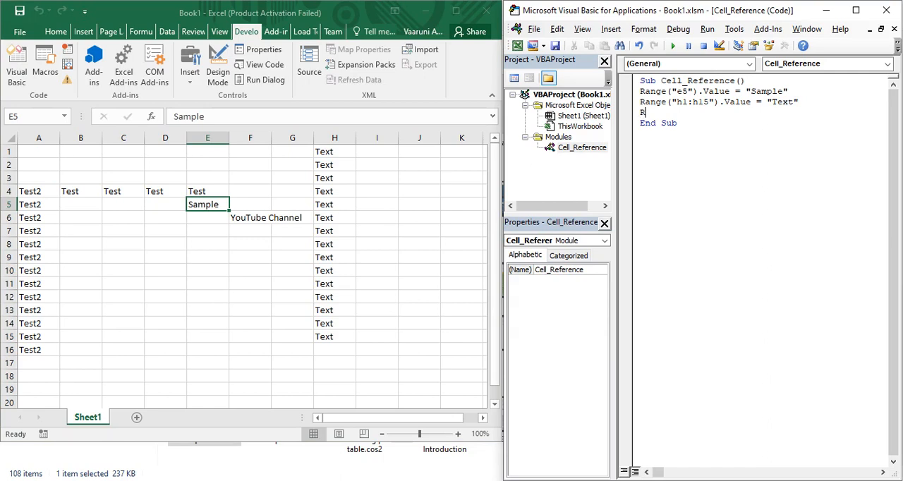
pyautogui.write('ange')
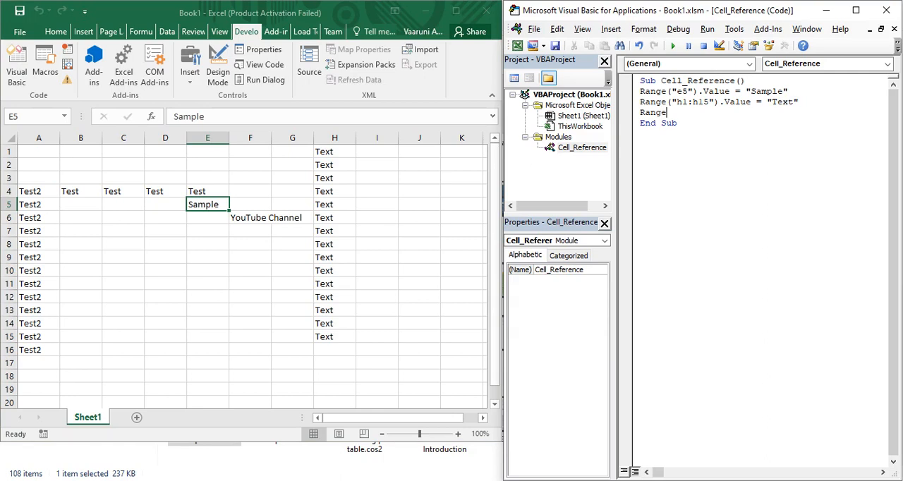
pyautogui.write('("')
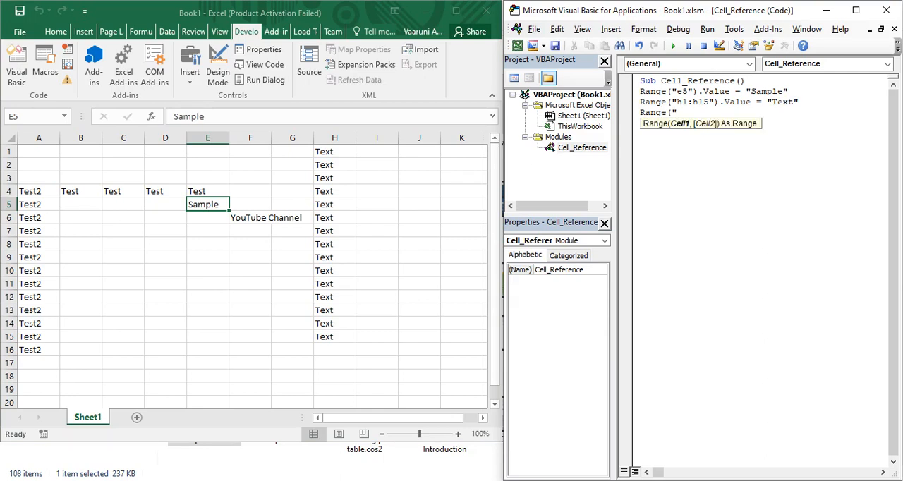
pyautogui.moveTo(162, 361); pyautogui.dragTo(421, 374)
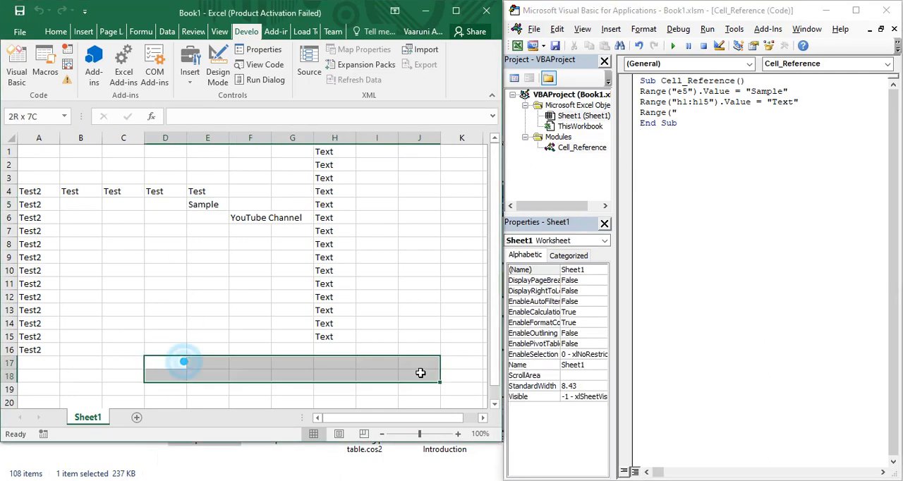
pyautogui.click(165, 362)
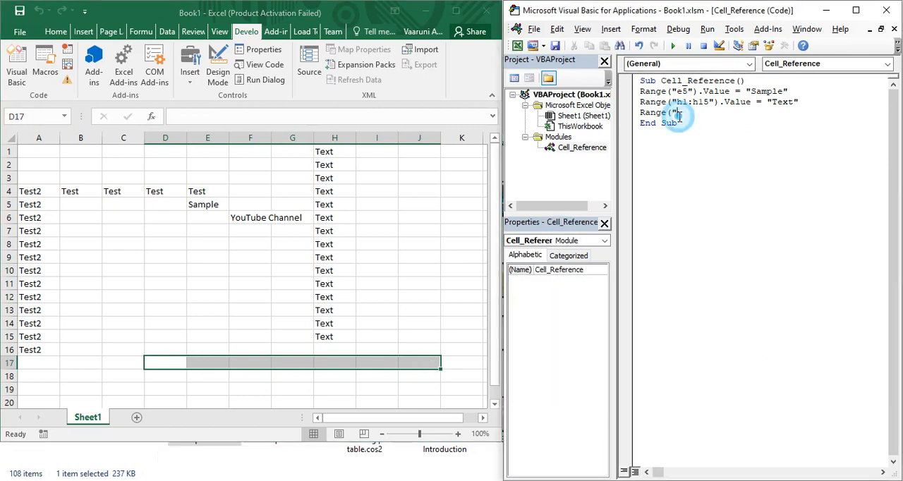
pyautogui.write('d17')
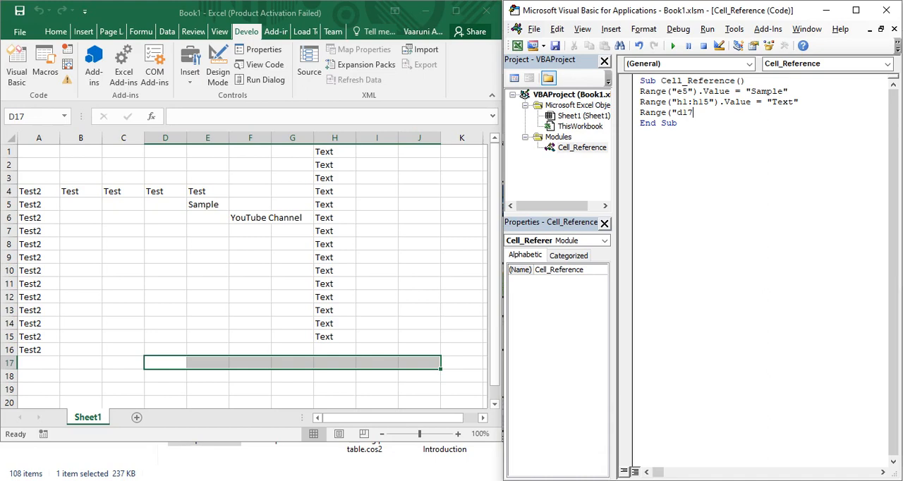
pyautogui.write(':j1')
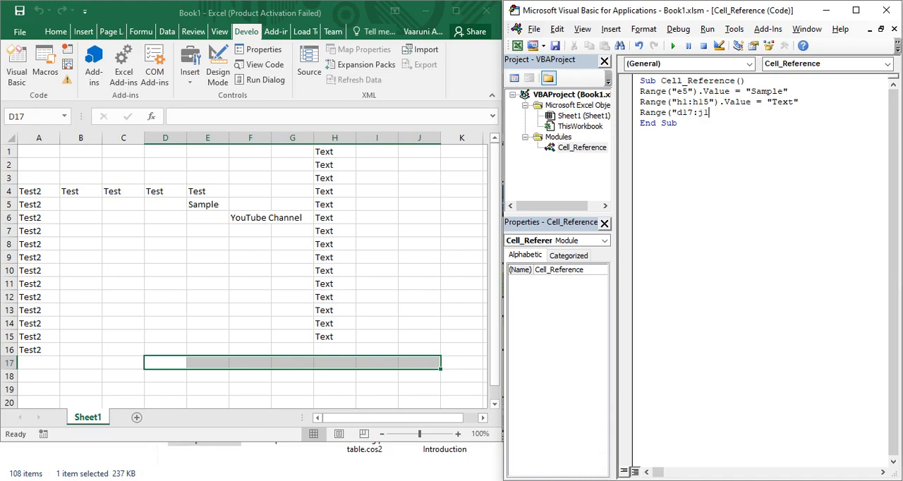
pyautogui.write('"')
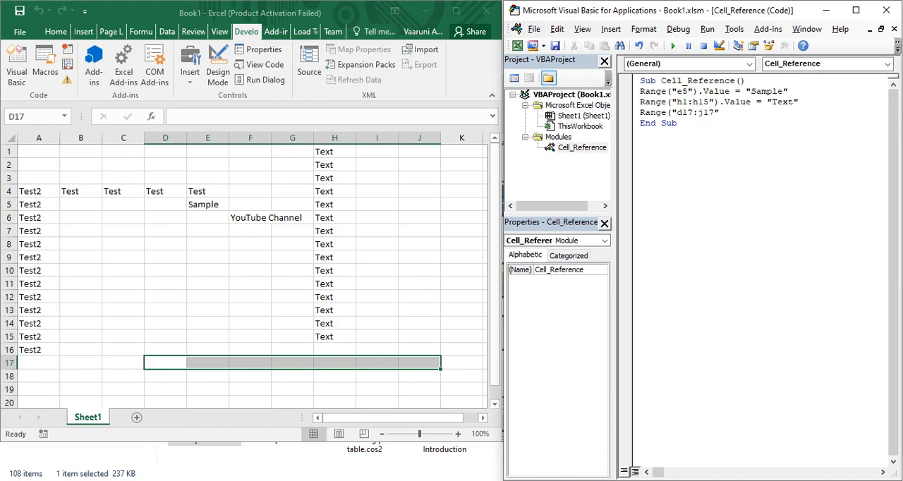
pyautogui.write('.v')
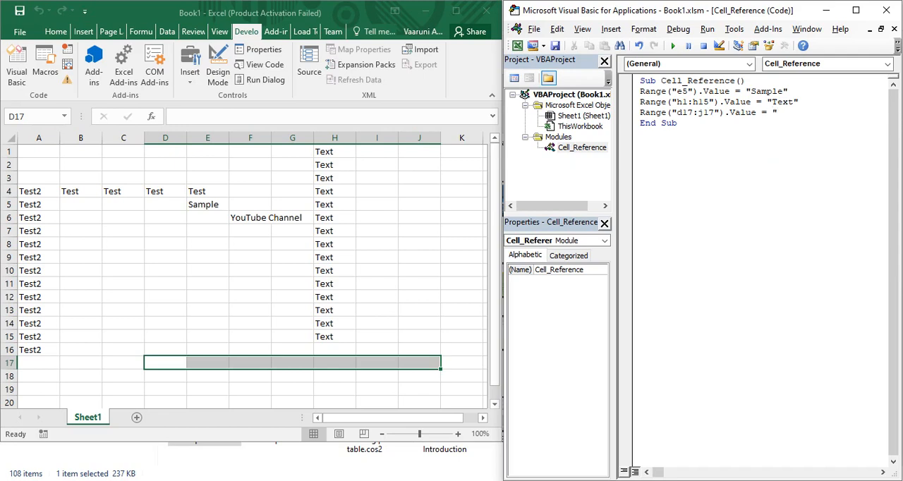
pyautogui.write('Text2')
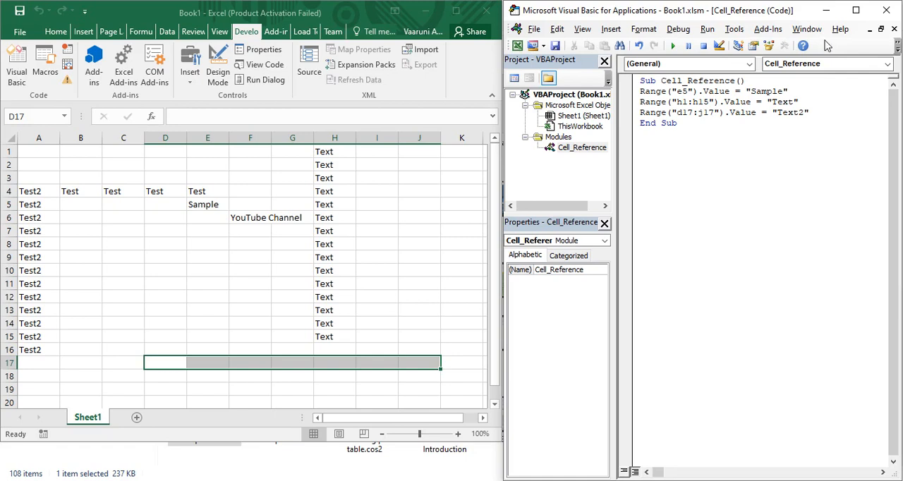
# Run the macro, change the assigned value to 600, and run it again
pyautogui.click(672, 45)
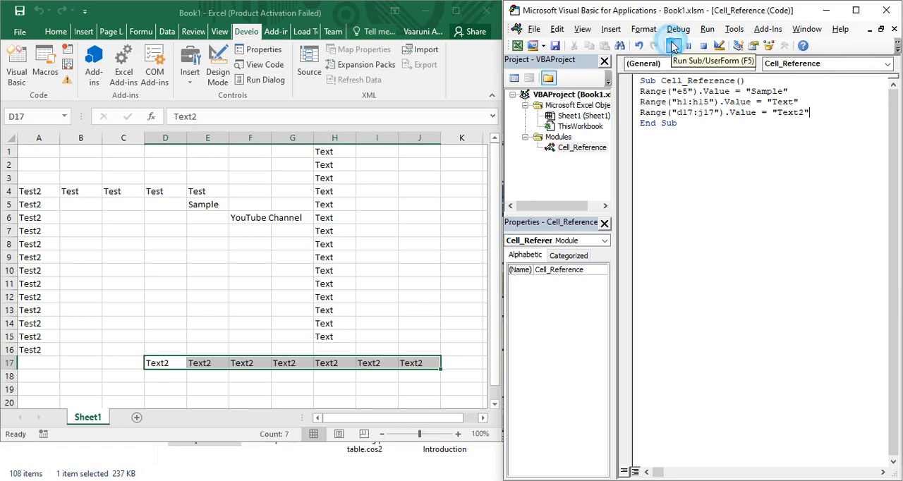
pyautogui.click(672, 45)
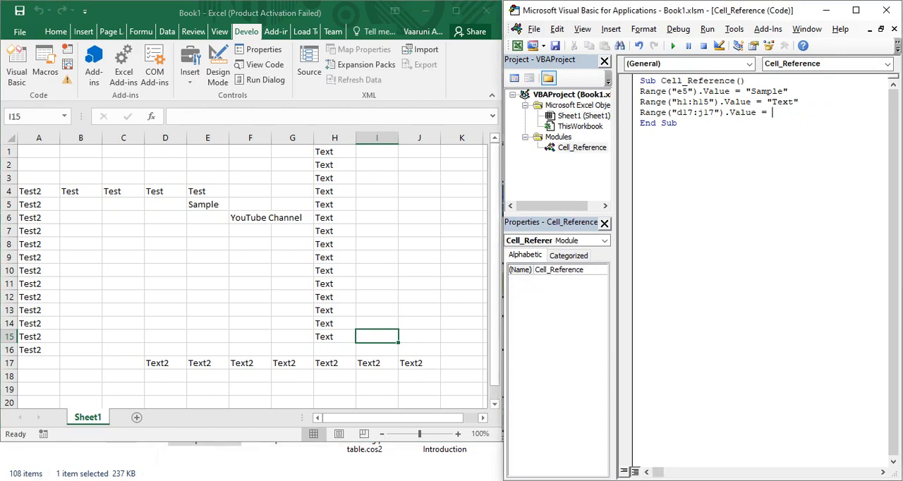
pyautogui.write('600')
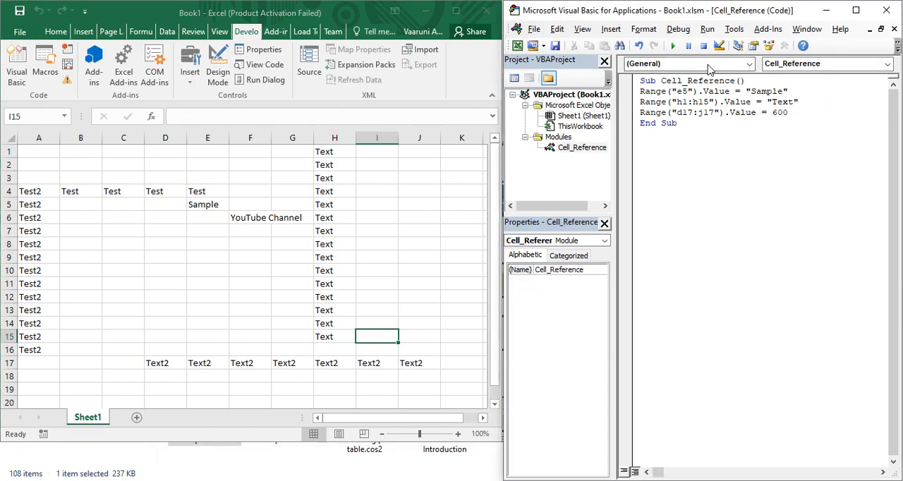
pyautogui.click(672, 45)
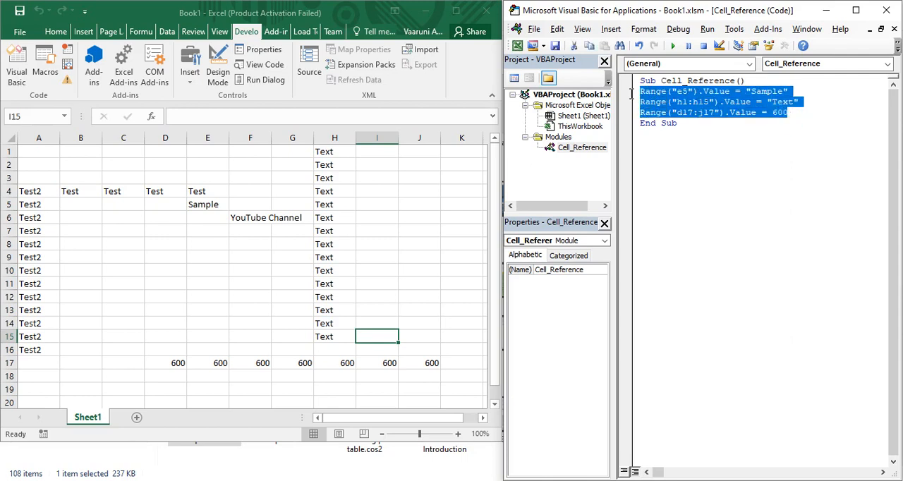
# Delete the three Range lines, begin a Cells( statement and pick cell E6 as its target
pyautogui.press('Delete')
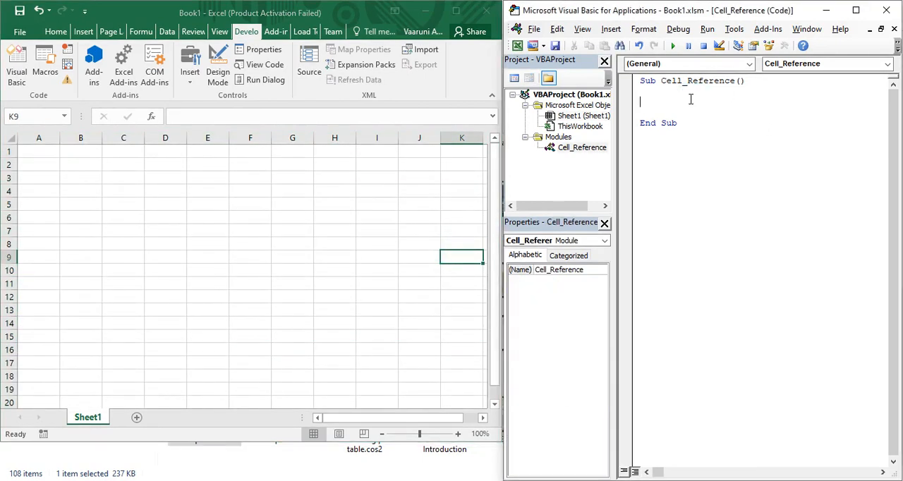
pyautogui.write('c')
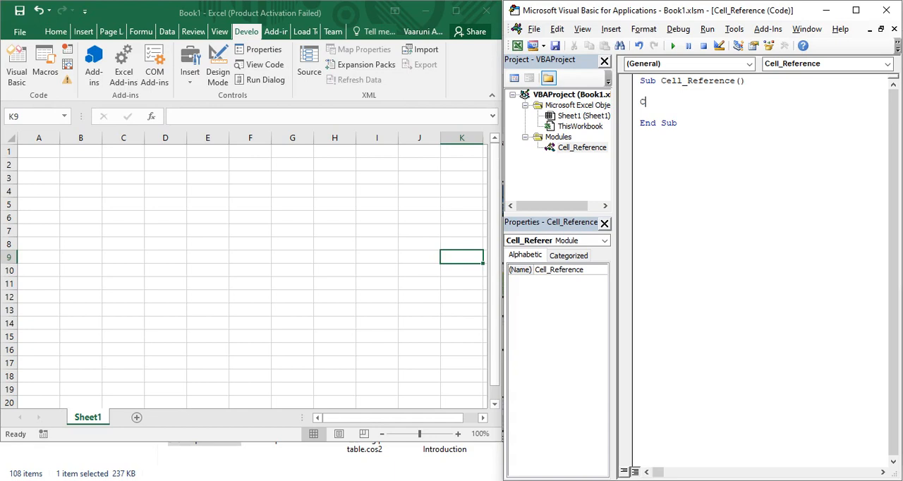
pyautogui.write('ell')
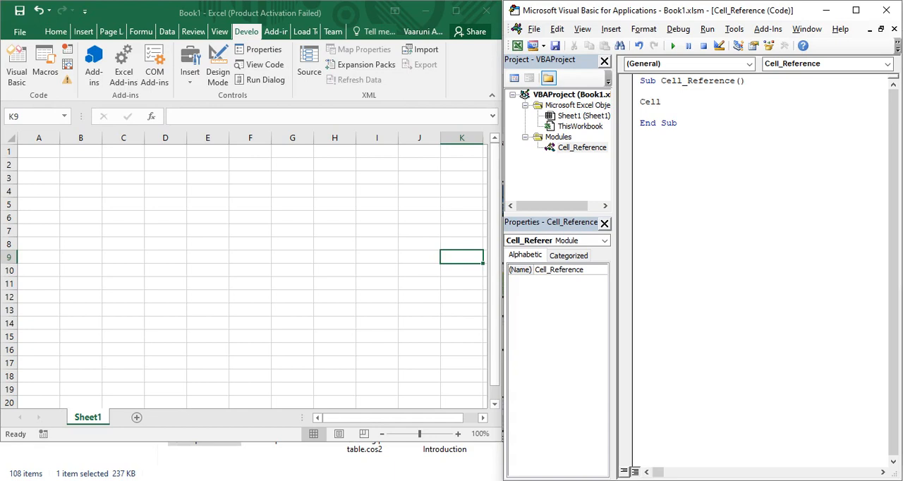
pyautogui.write('s')
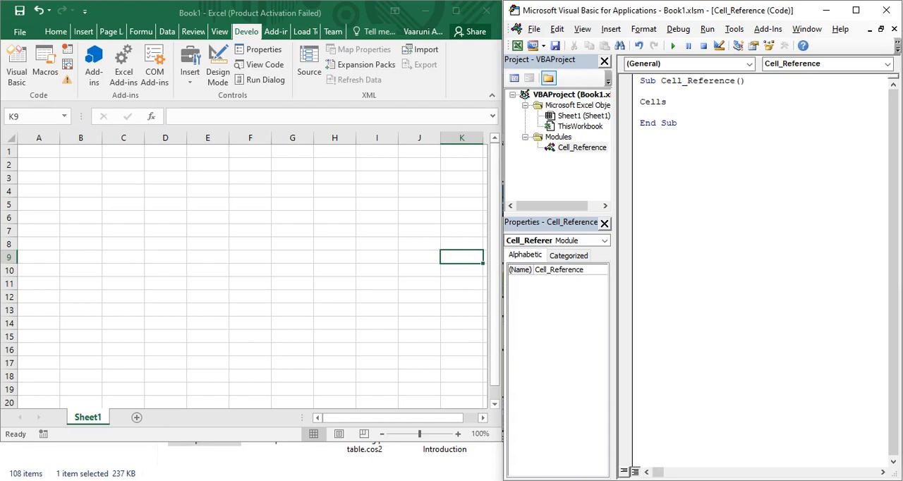
pyautogui.write('(')
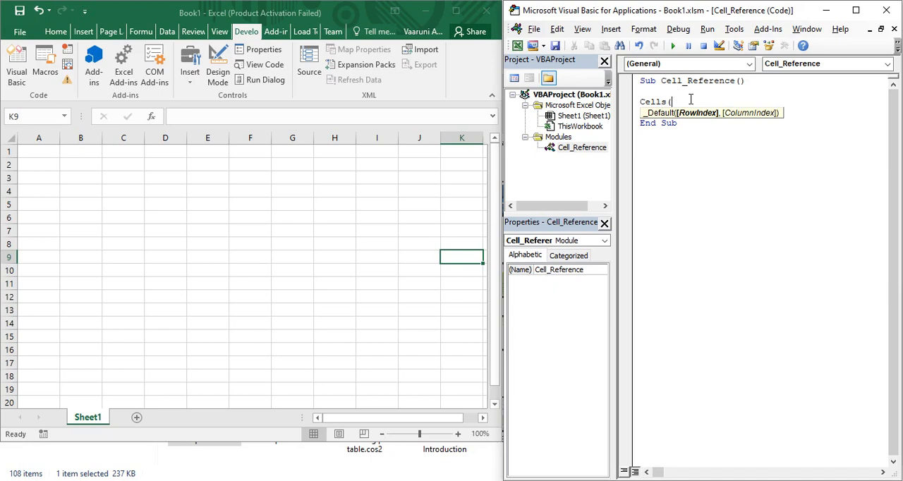
pyautogui.moveTo(156, 173)
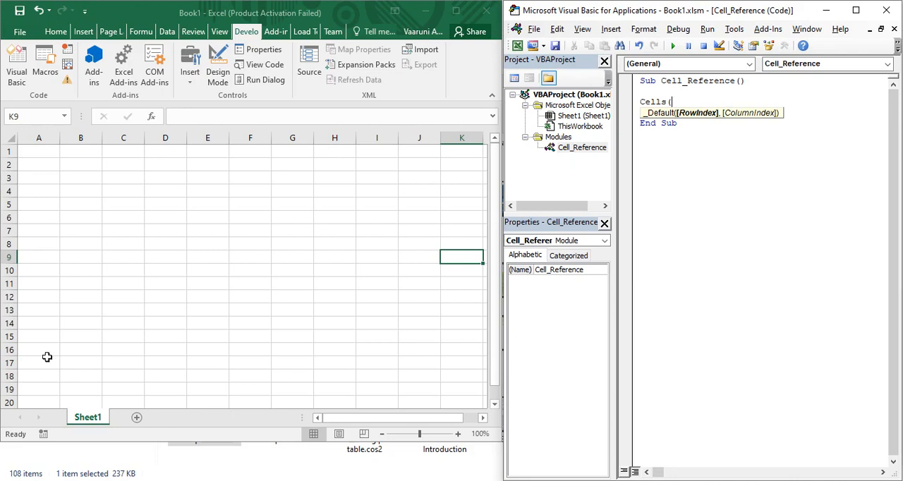
pyautogui.moveTo(6, 254)
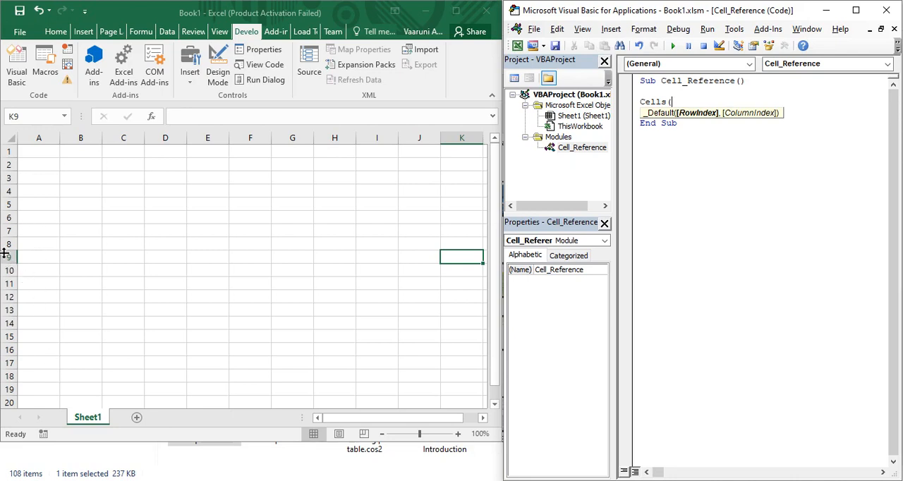
pyautogui.moveTo(202, 245)
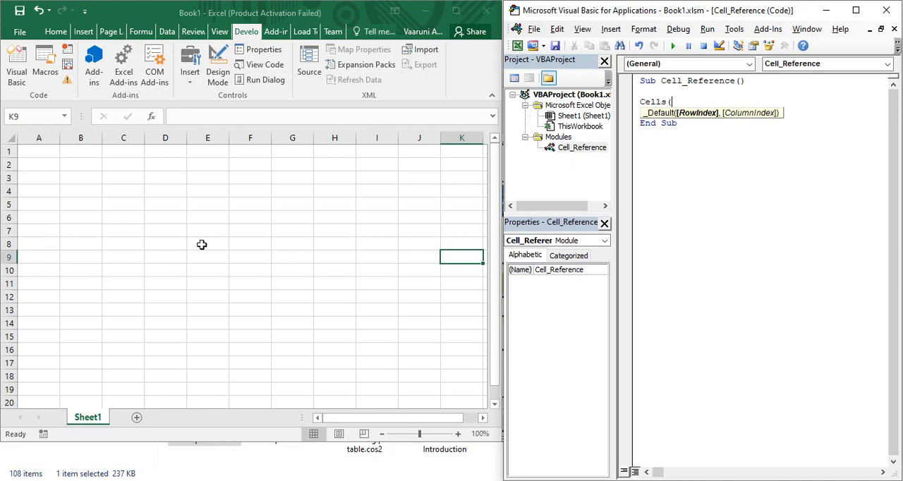
pyautogui.moveTo(248, 217)
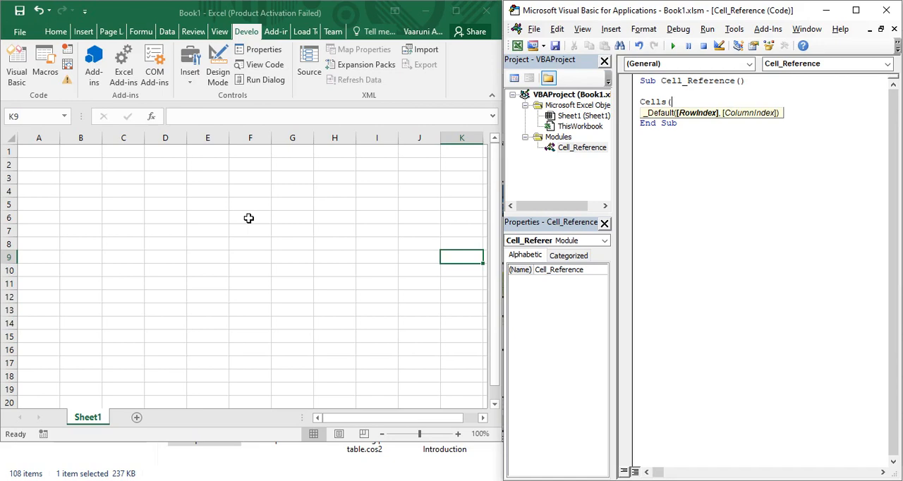
pyautogui.click(208, 217)
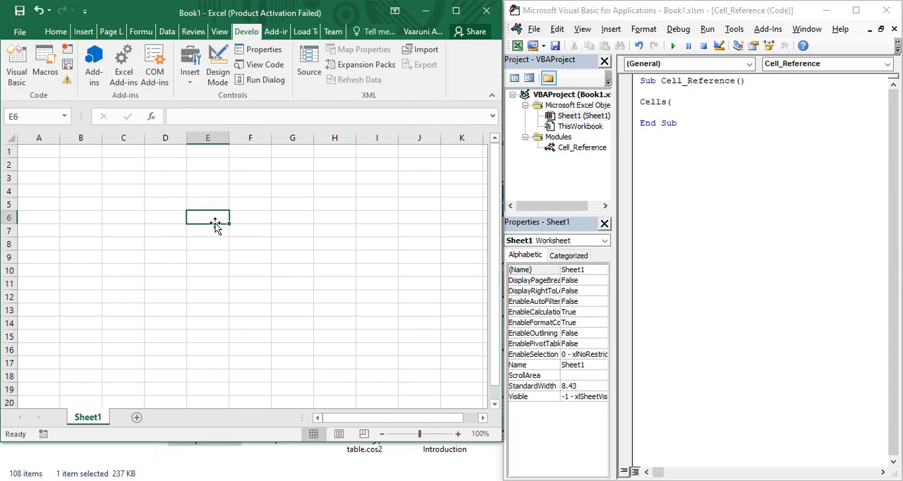
pyautogui.moveTo(173, 229)
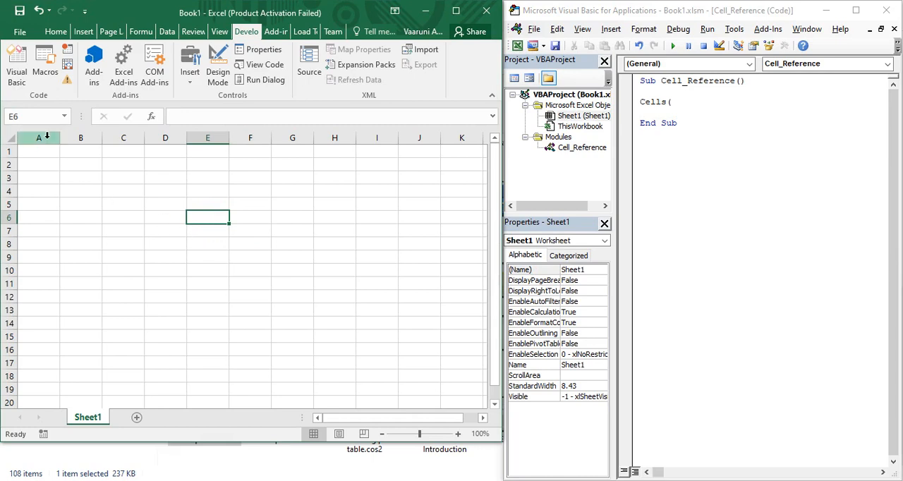
pyautogui.moveTo(293, 212)
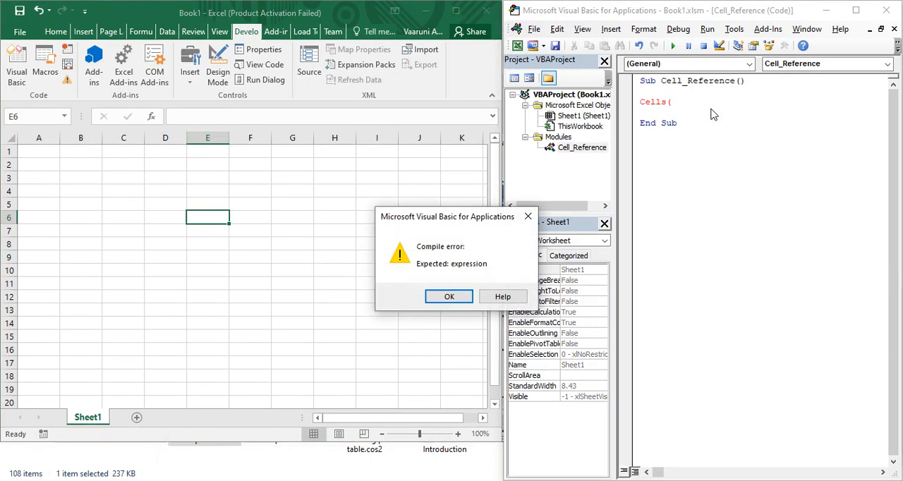
# Dismiss the compile error and finish the line as Cells(6, 5).Value = "Hello"
pyautogui.click(448, 297)
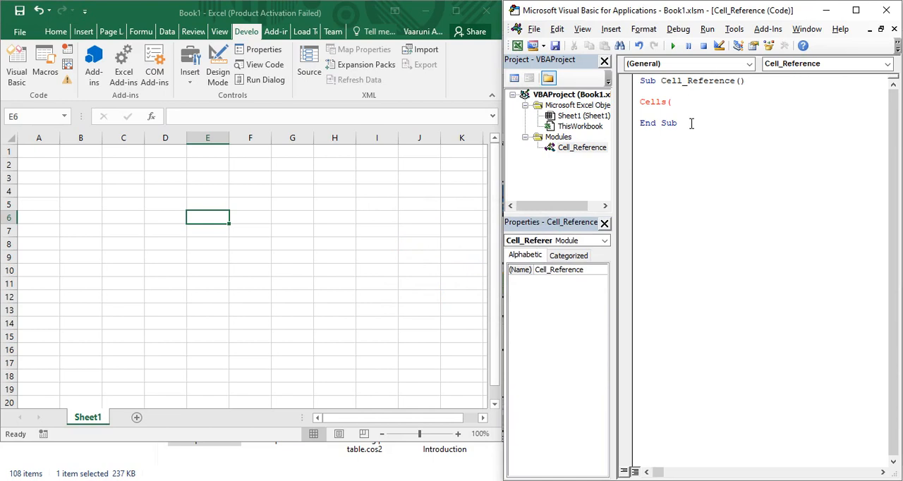
pyautogui.write('6, 5')
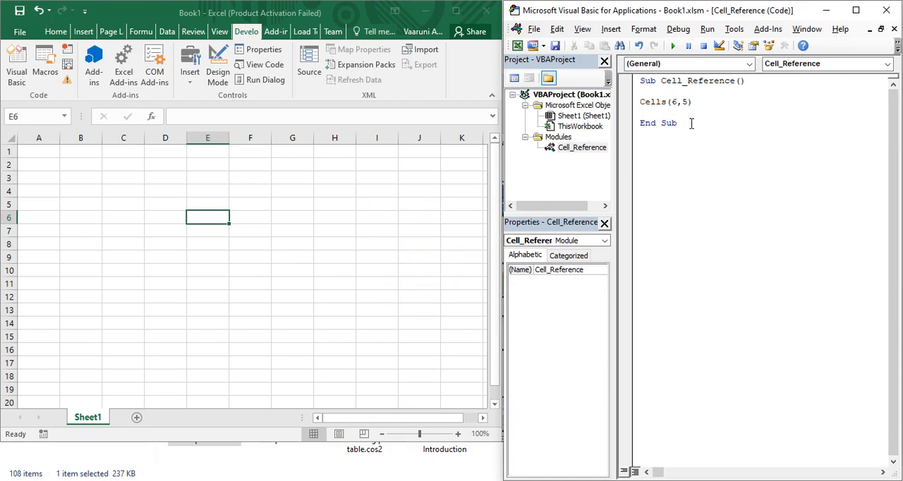
pyautogui.write('.V')
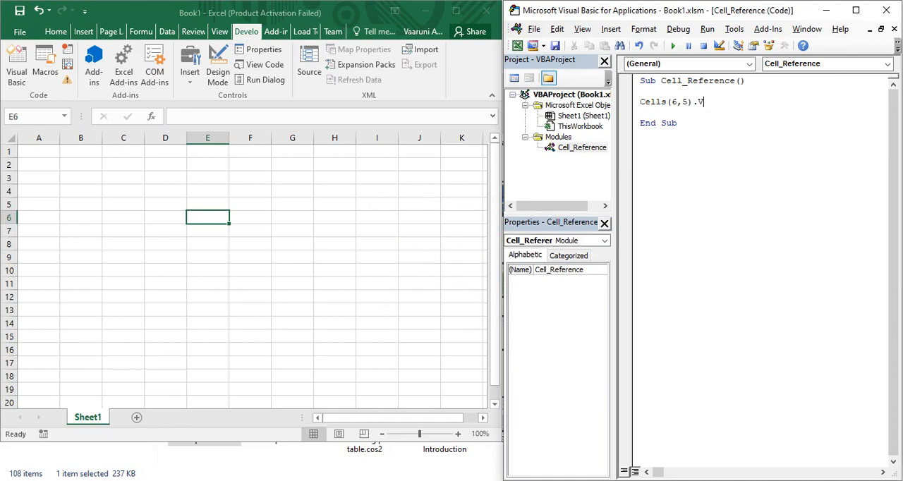
pyautogui.write('alue')
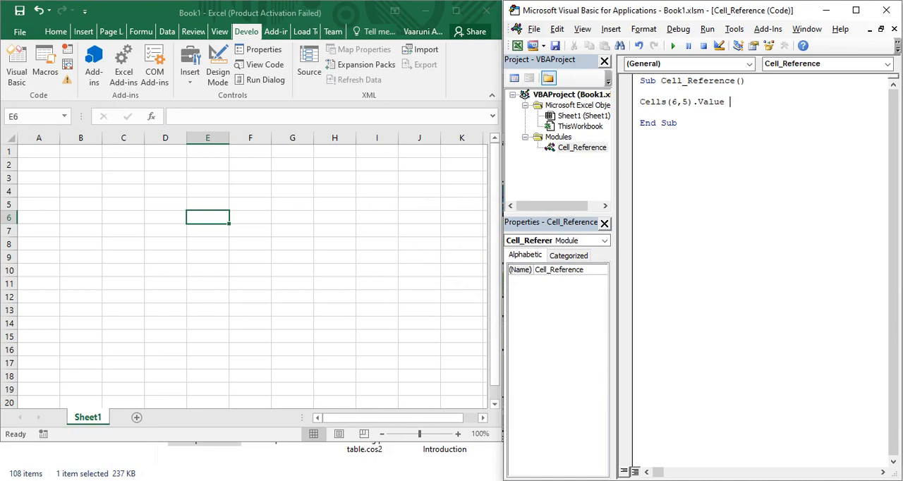
pyautogui.write('= "He')
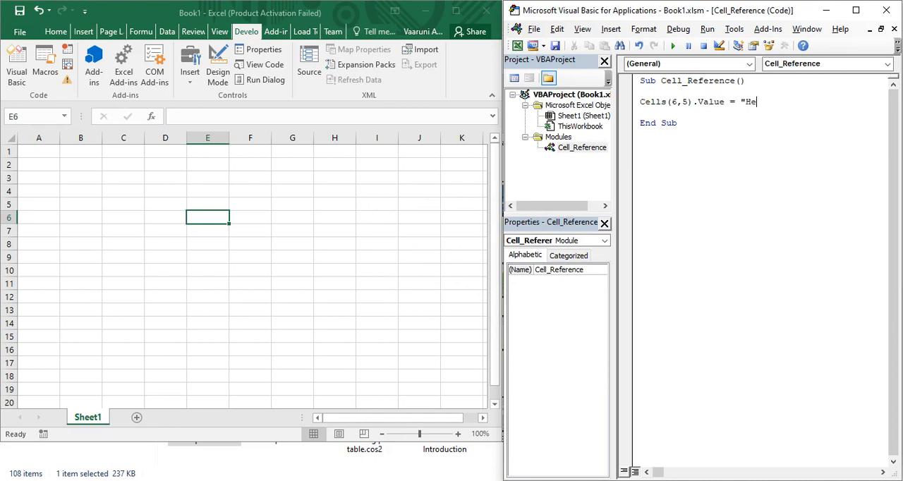
pyautogui.write('llo"')
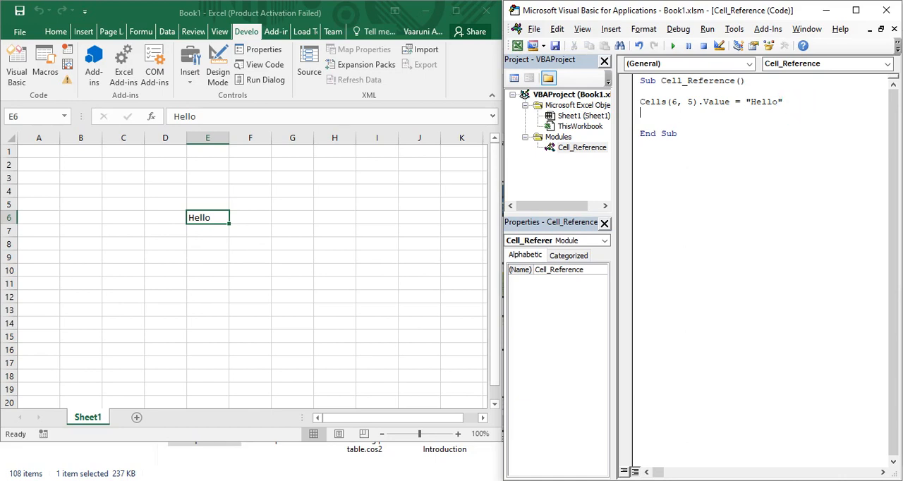
pyautogui.write('Cells')
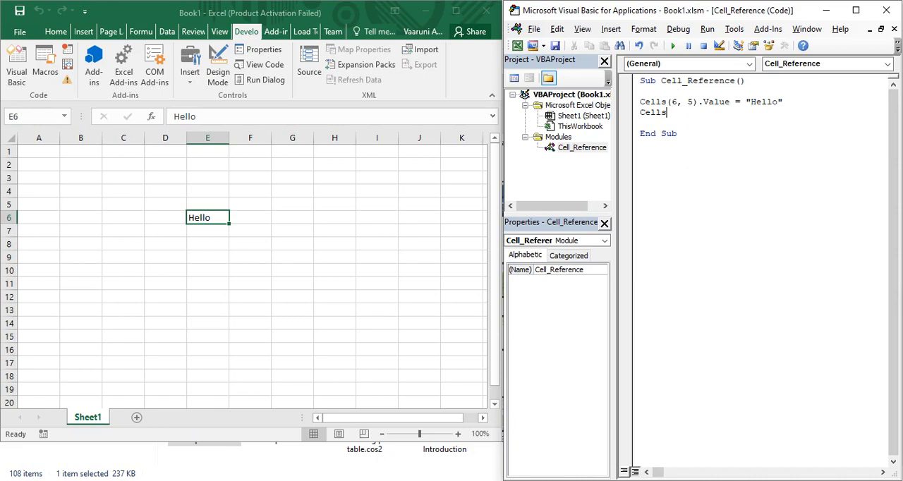
# Write Cells(10,3).Value = 800, dismissing the compile error along the way
pyautogui.write('(')
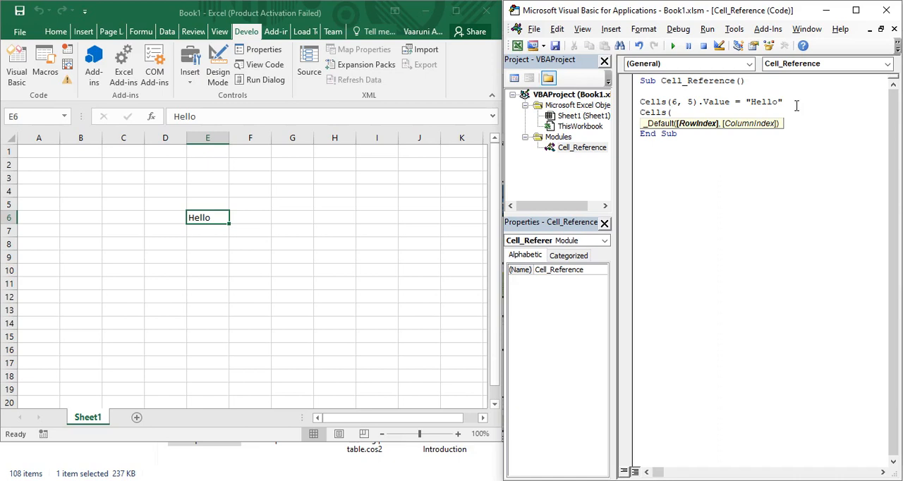
pyautogui.write('1')
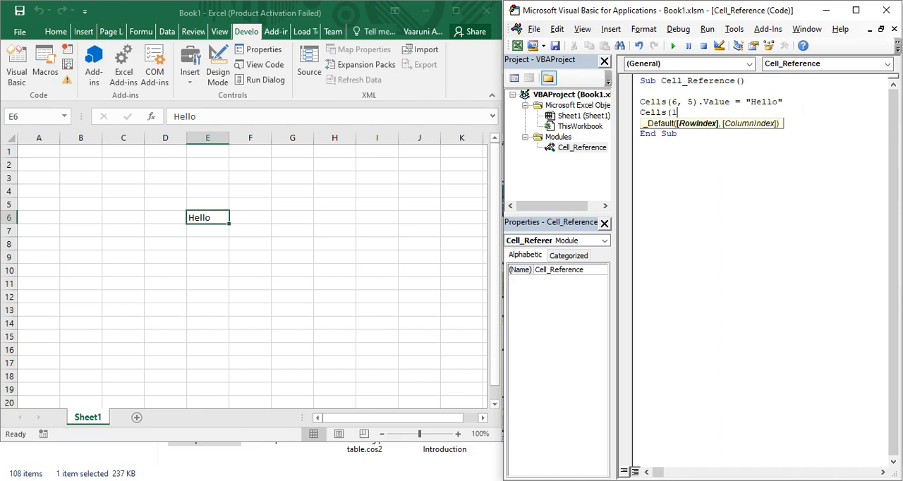
pyautogui.write('0,3')
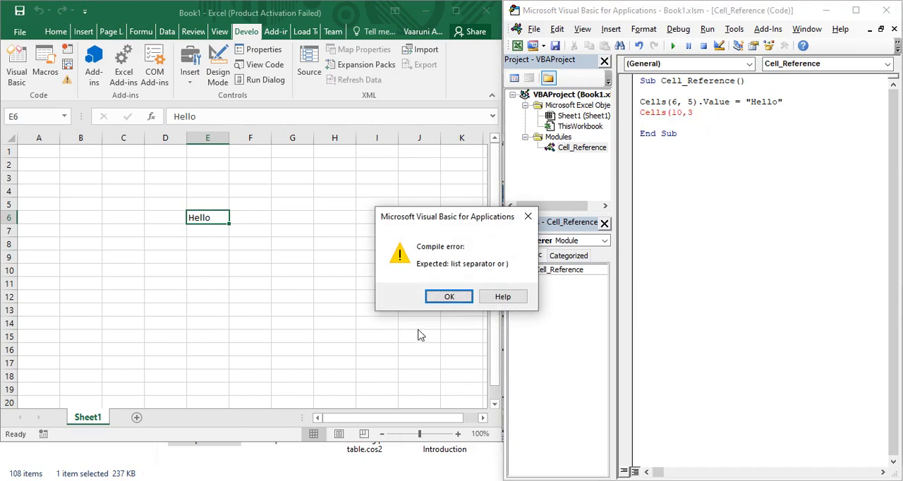
pyautogui.click(449, 297)
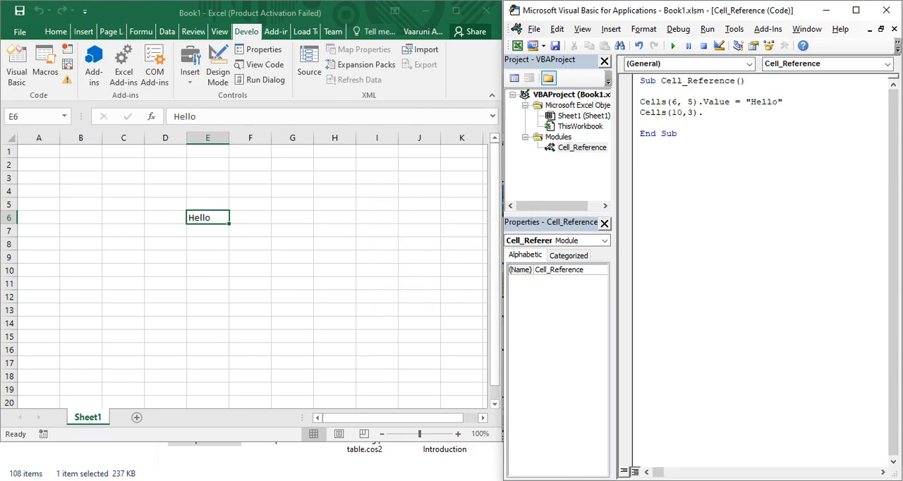
pyautogui.write('.Value = 800')
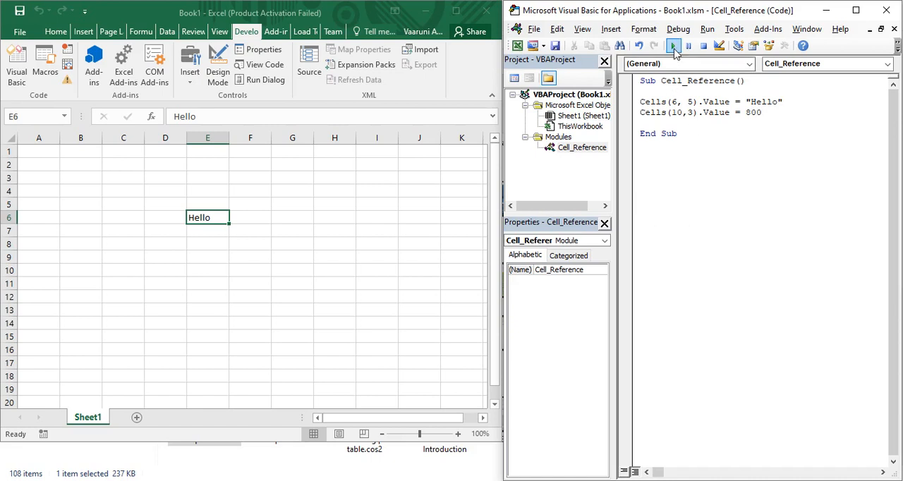
# Run the macro and select C10 to confirm it shows 800
pyautogui.click(673, 45)
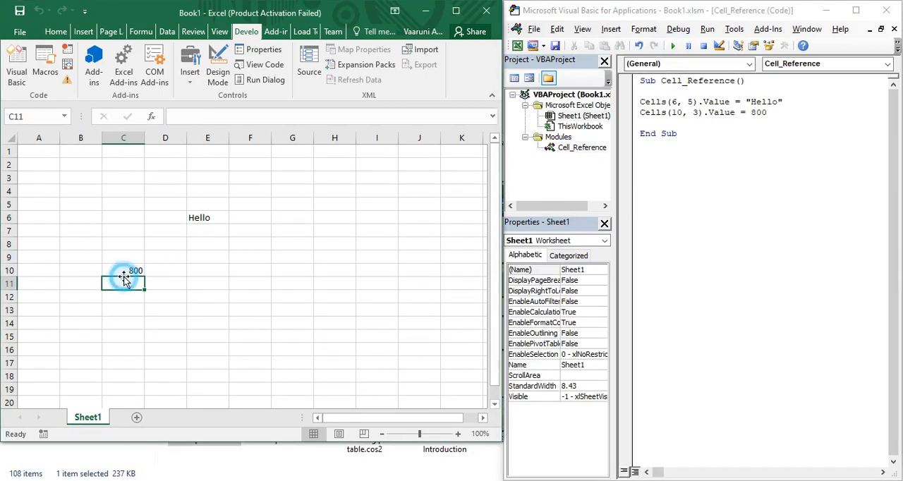
pyautogui.click(125, 269)
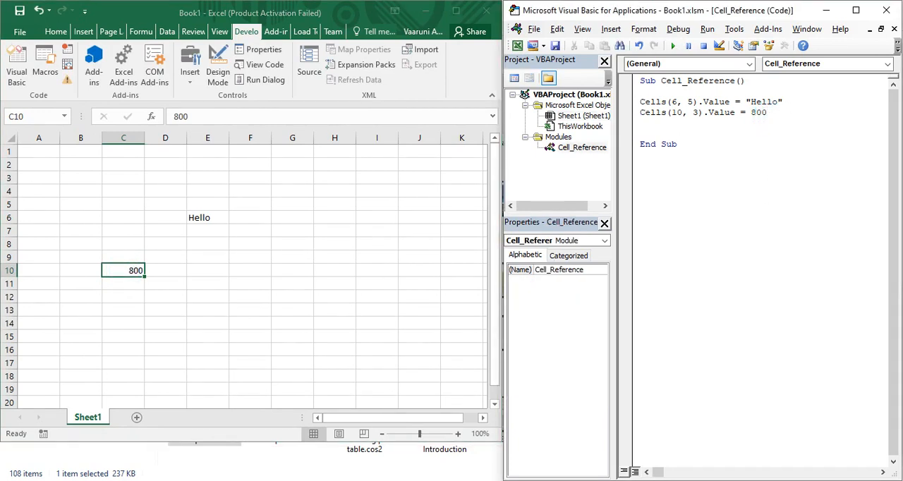
pyautogui.write('Cells(')
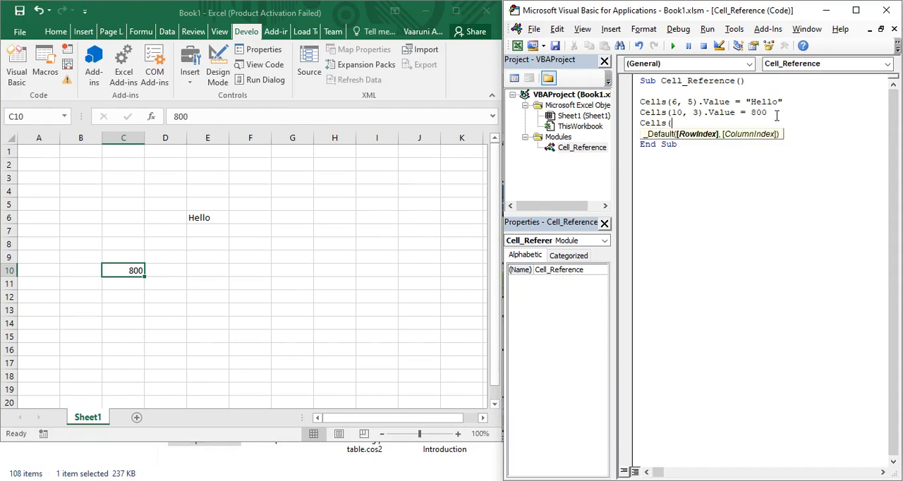
# Add a third Cells line assigning 850 to cell C10
pyautogui.write('12')
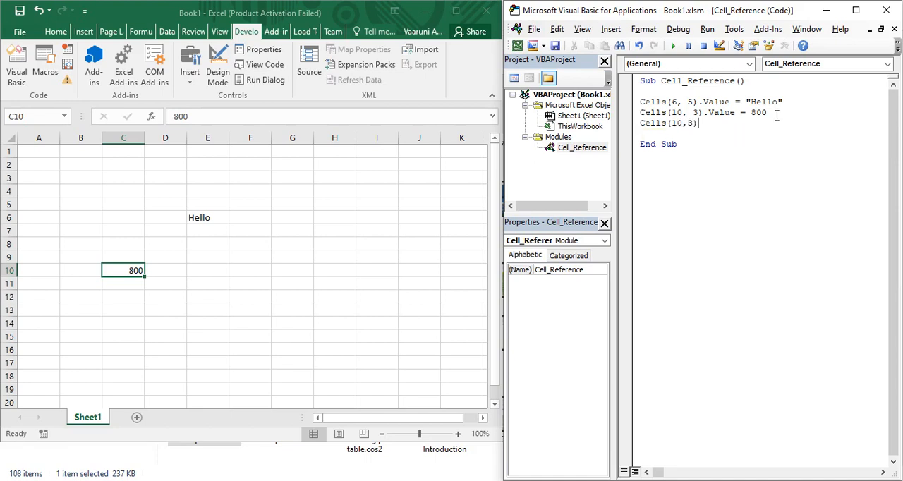
pyautogui.write('.va;')
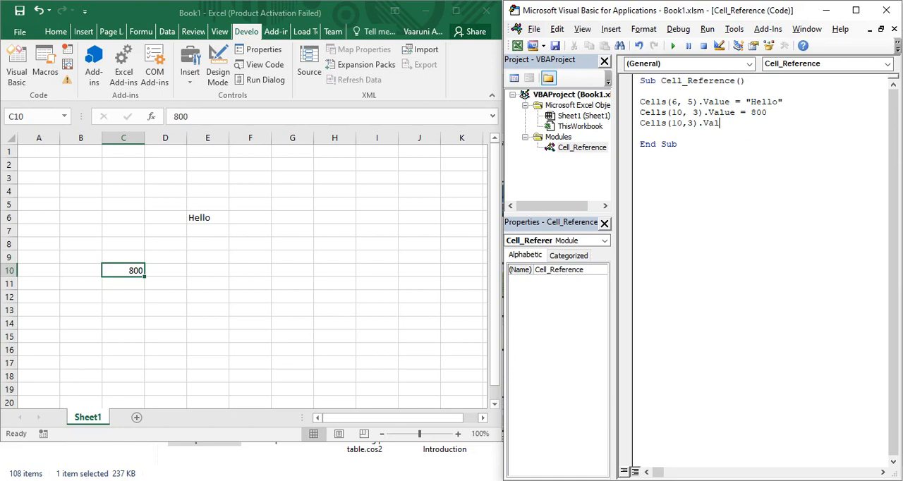
pyautogui.write('ue =')
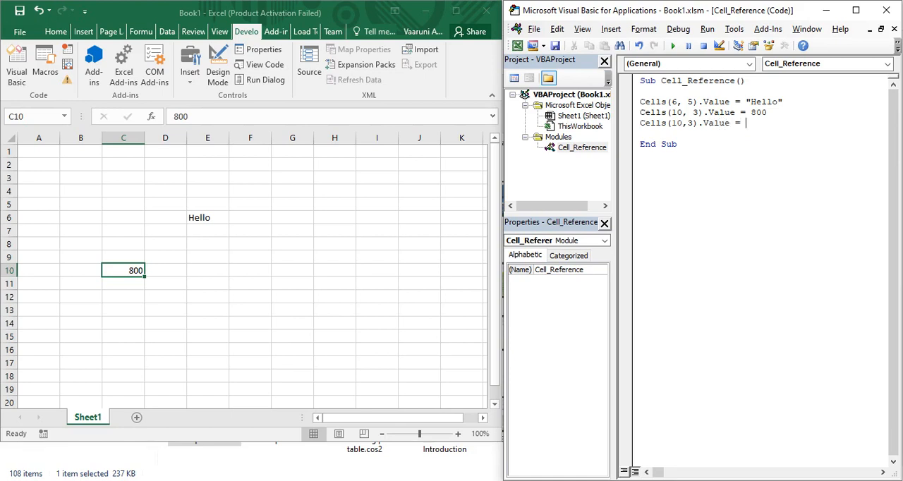
pyautogui.write('850')
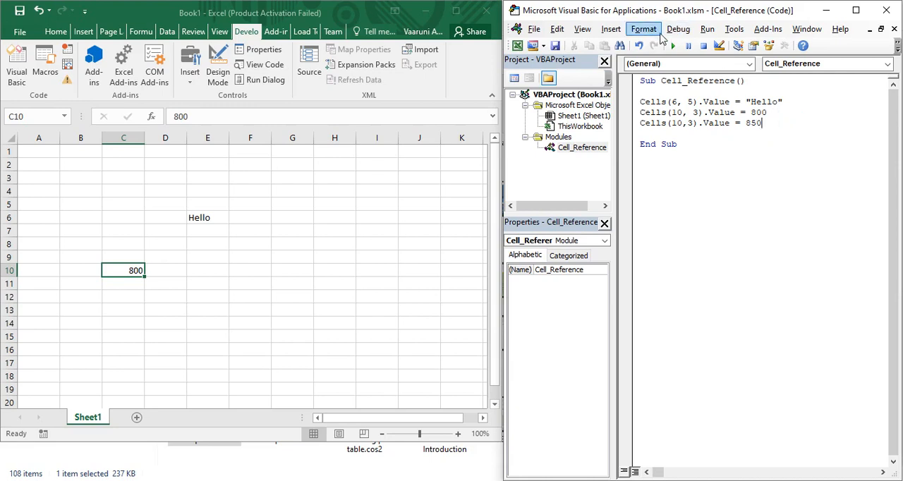
pyautogui.click(581, 28)
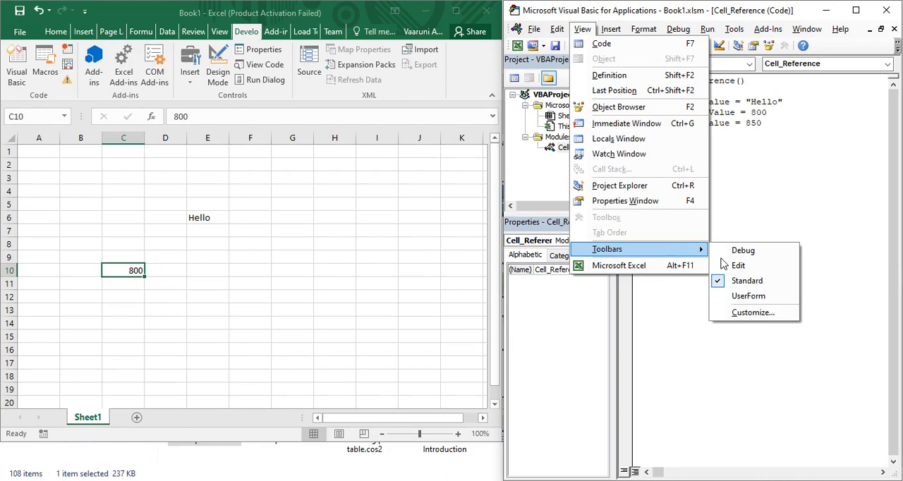
# Show the Debug toolbar and move it over the code editor
pyautogui.click(742, 249)
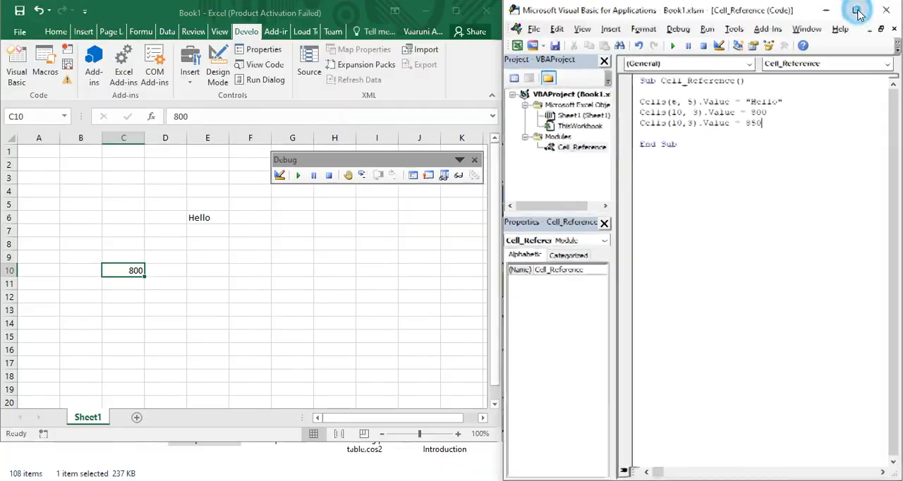
pyautogui.click(858, 10)
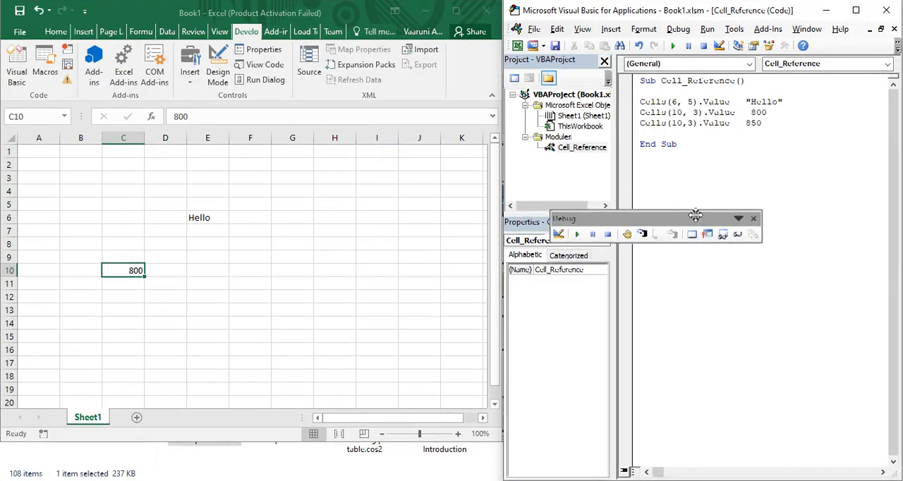
pyautogui.moveTo(771, 232)
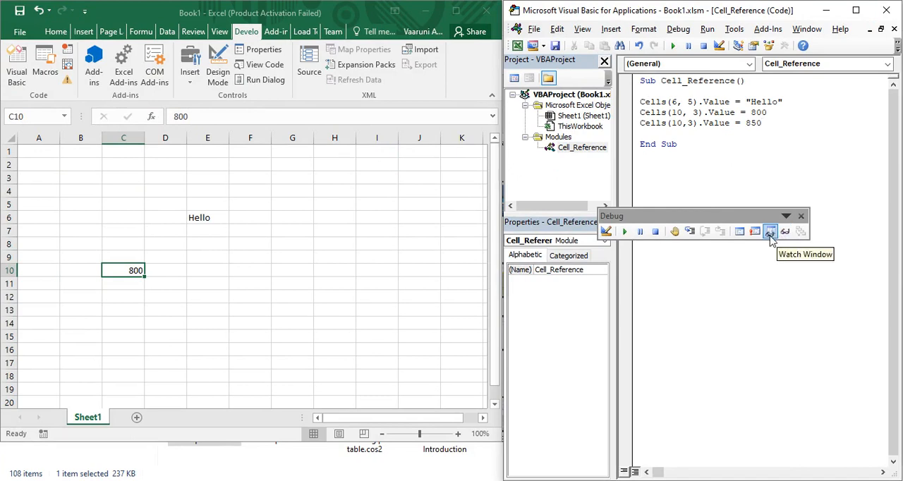
pyautogui.moveTo(690, 231)
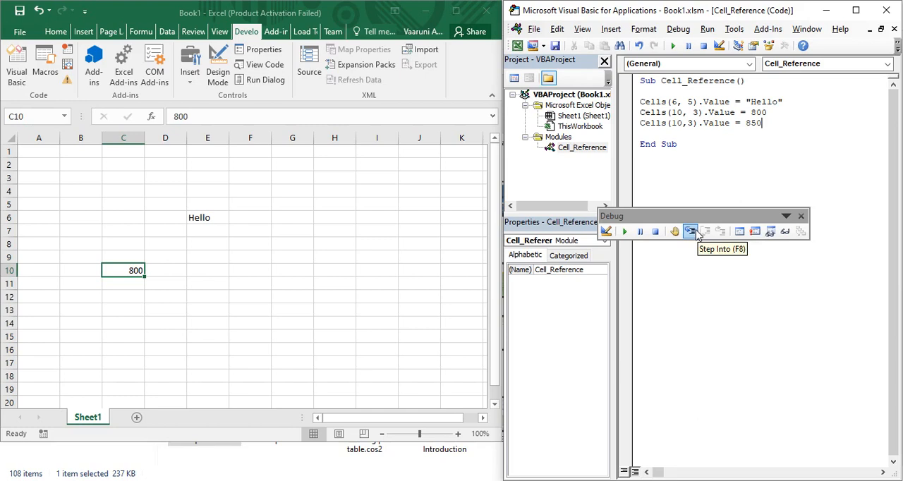
pyautogui.moveTo(690, 231)
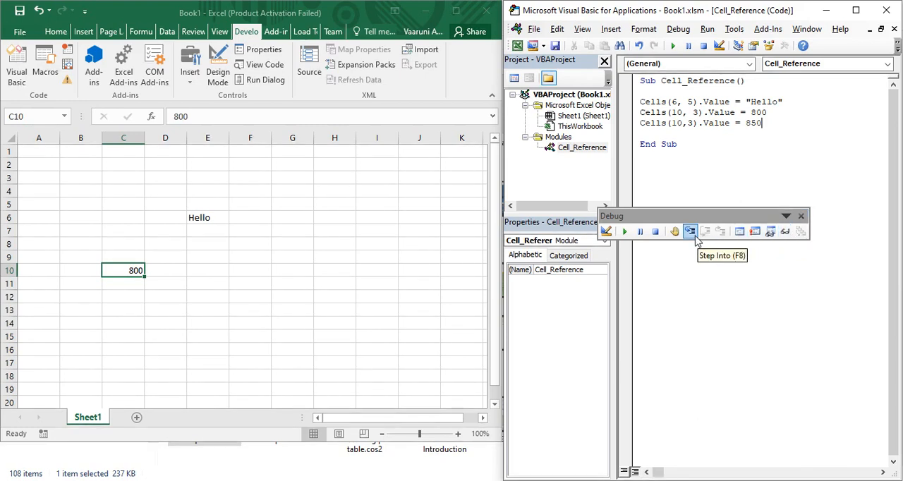
# Step Into through the Hello and 800 lines until C10 becomes 850 at End Sub
pyautogui.click(691, 232)
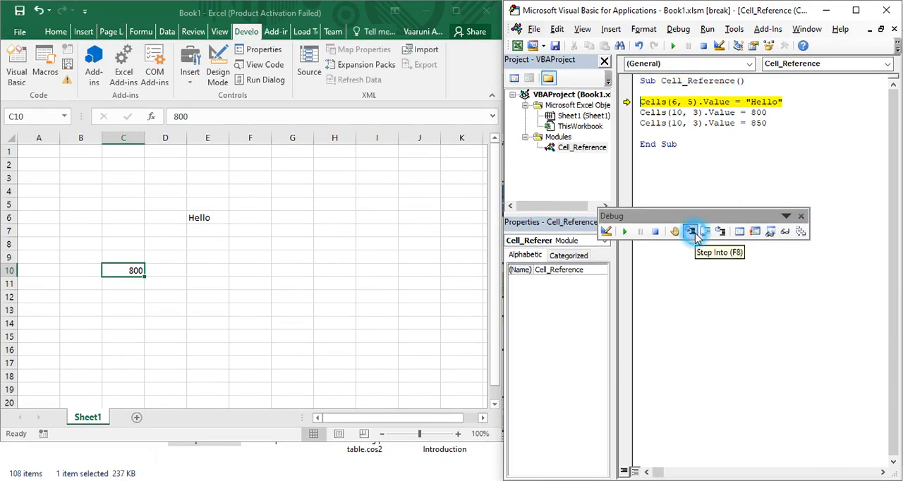
pyautogui.click(691, 232)
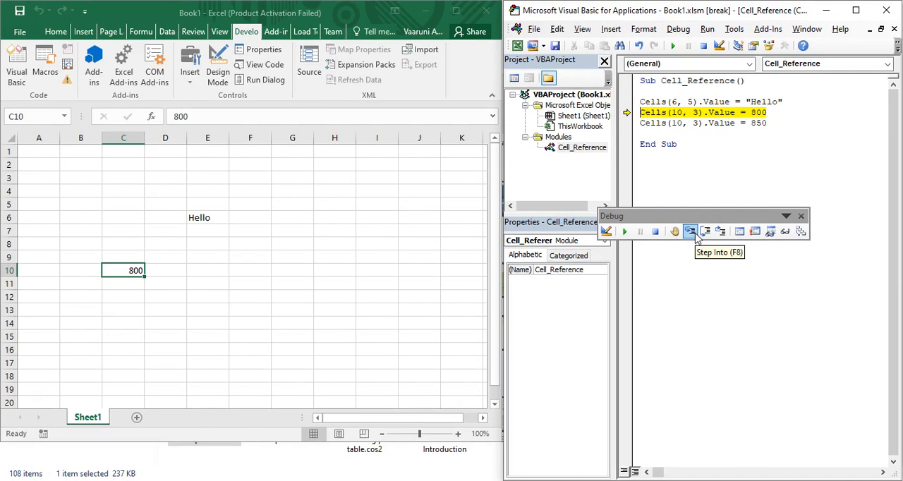
pyautogui.click(689, 231)
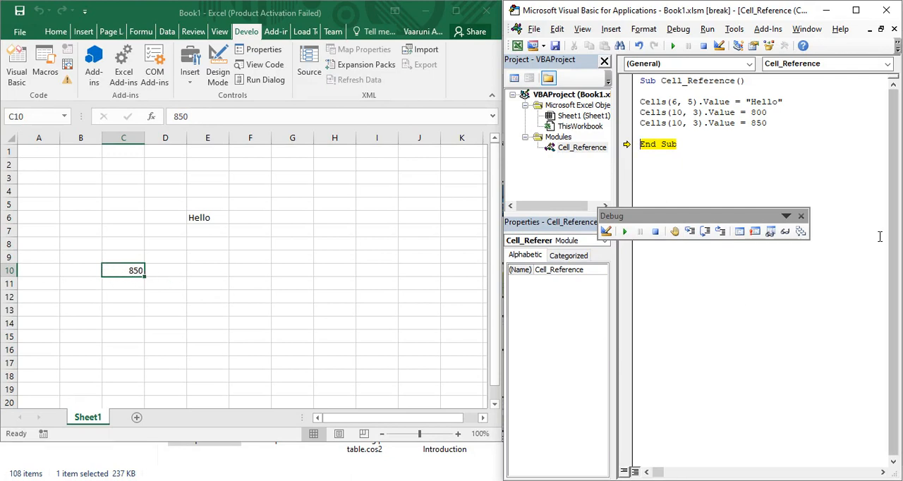
pyautogui.click(802, 216)
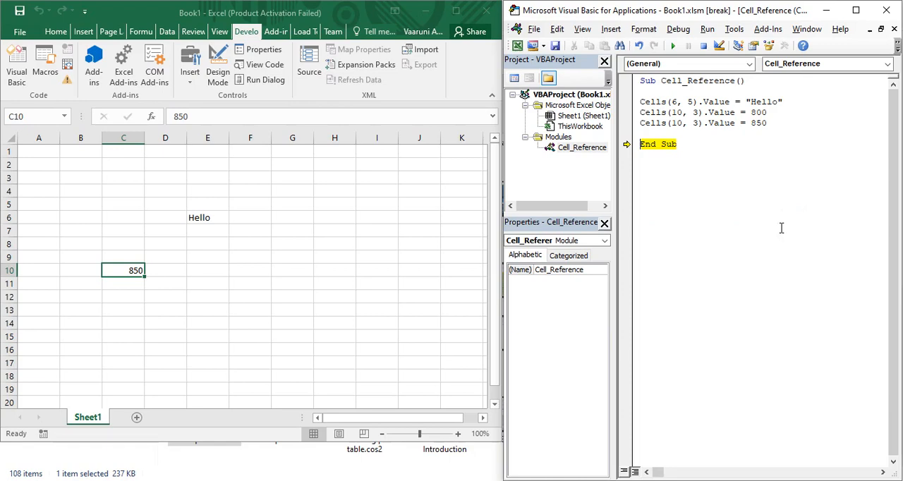